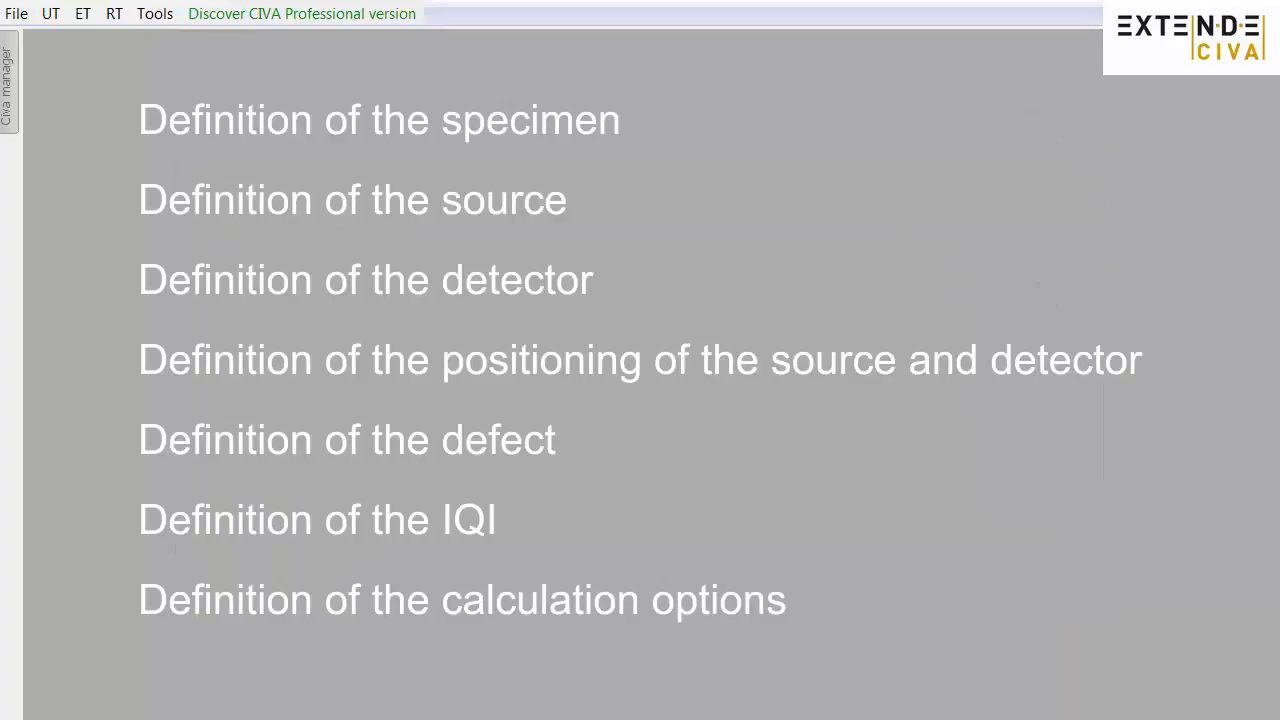
# Start a new RT simulation with the default Planar, Gamma, EN584 film configuration.
pyautogui.click(379, 120)
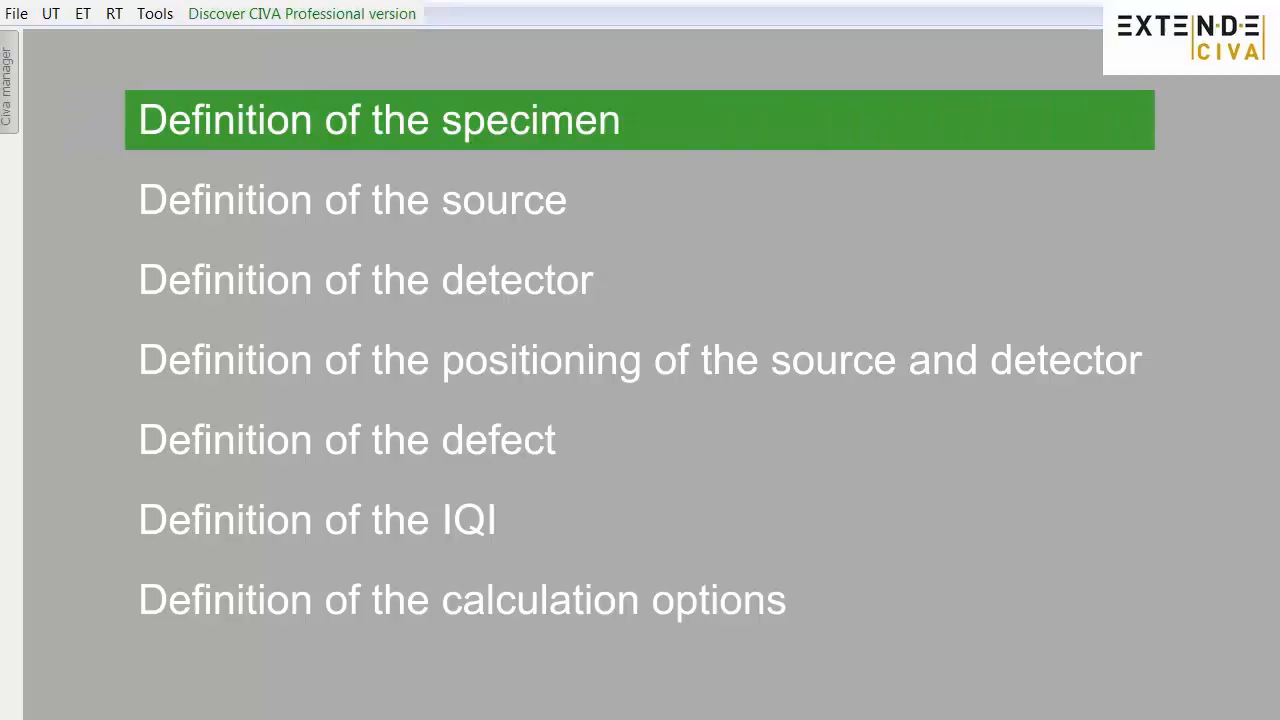
pyautogui.click(352, 199)
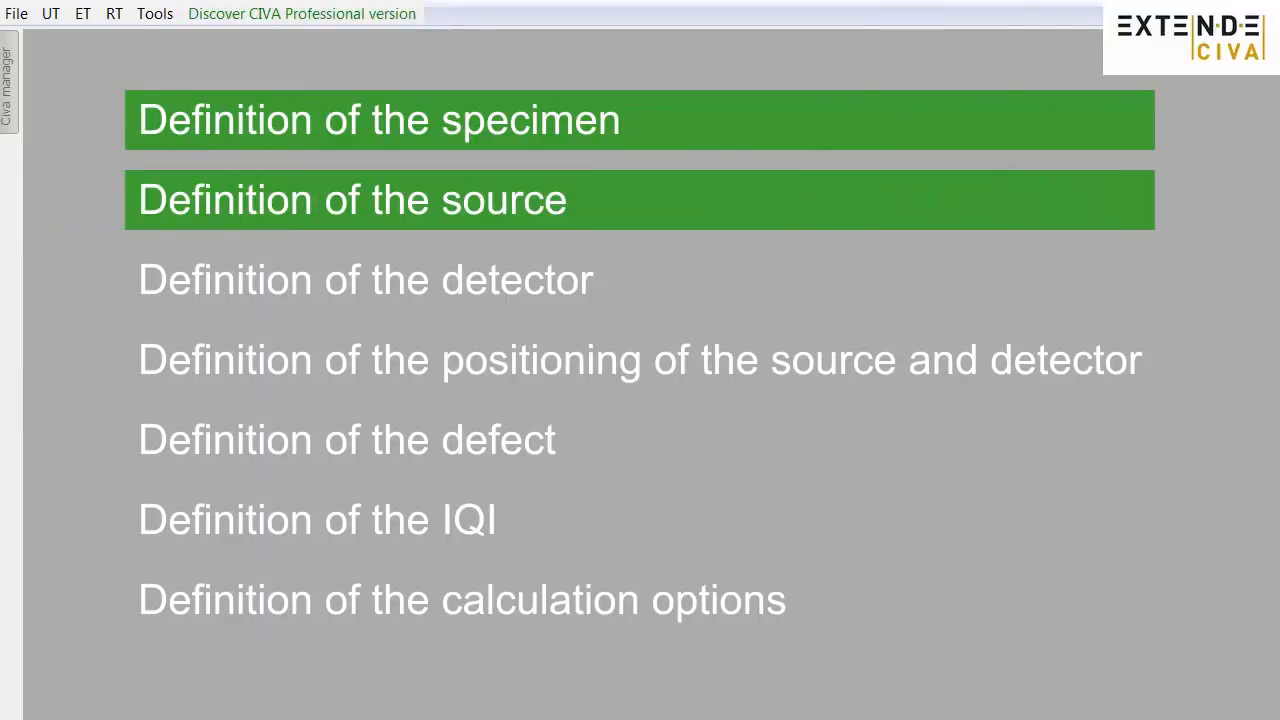
pyautogui.click(365, 279)
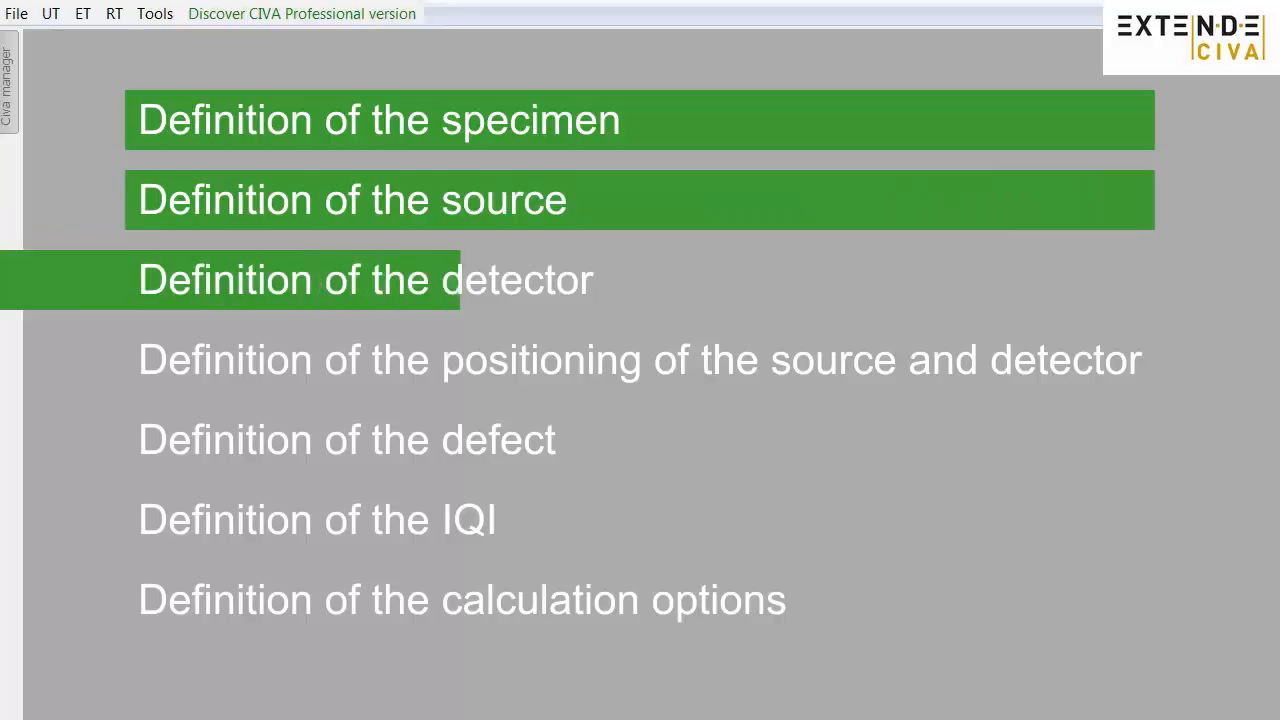
pyautogui.click(639, 279)
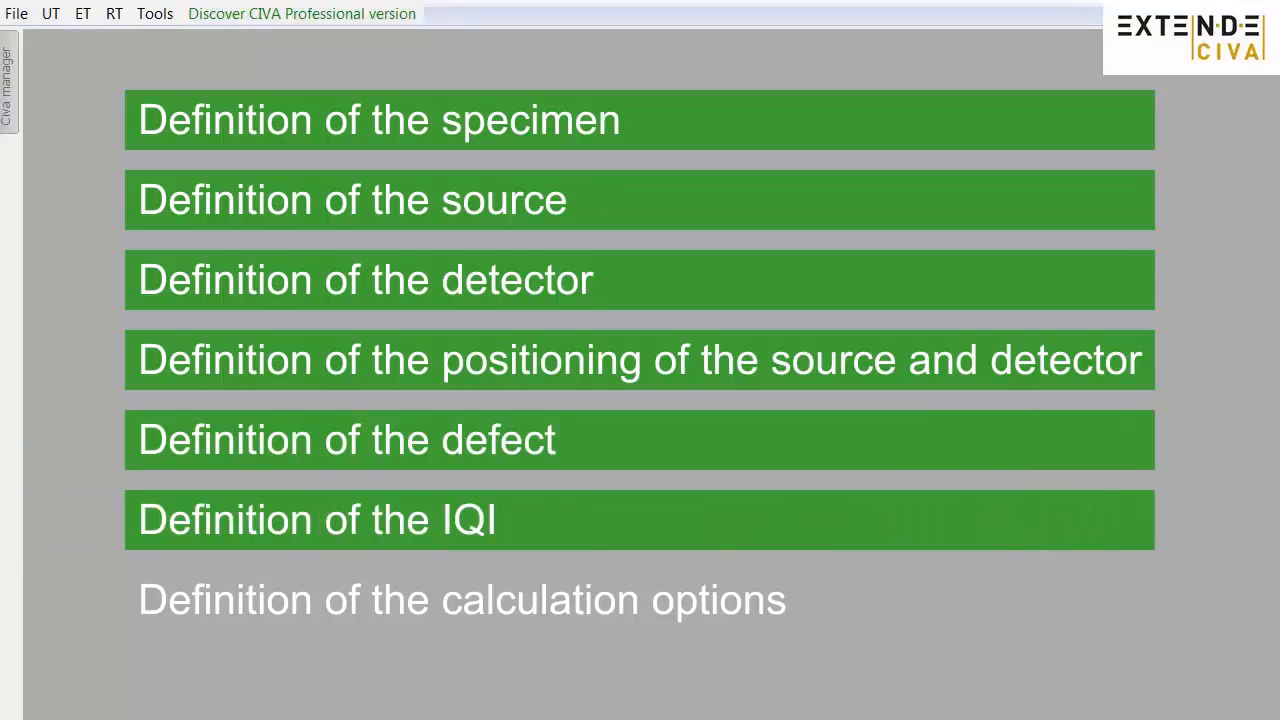
pyautogui.click(460, 600)
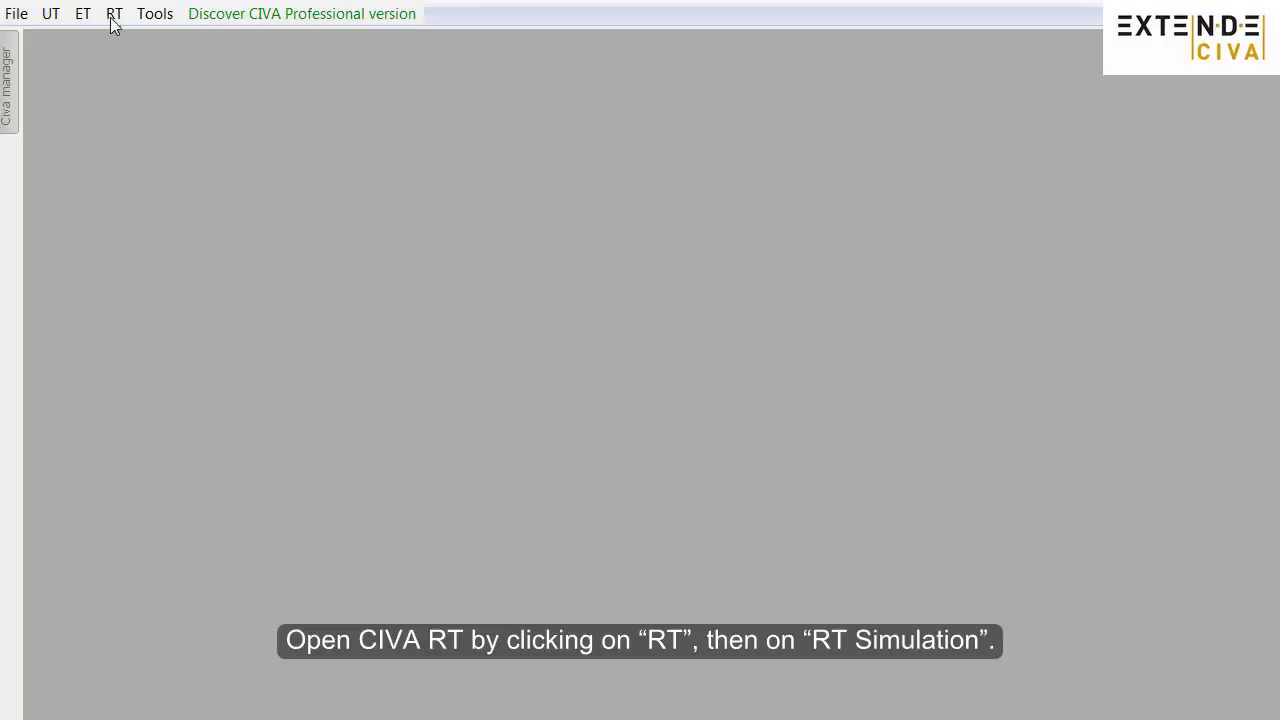
pyautogui.click(114, 13)
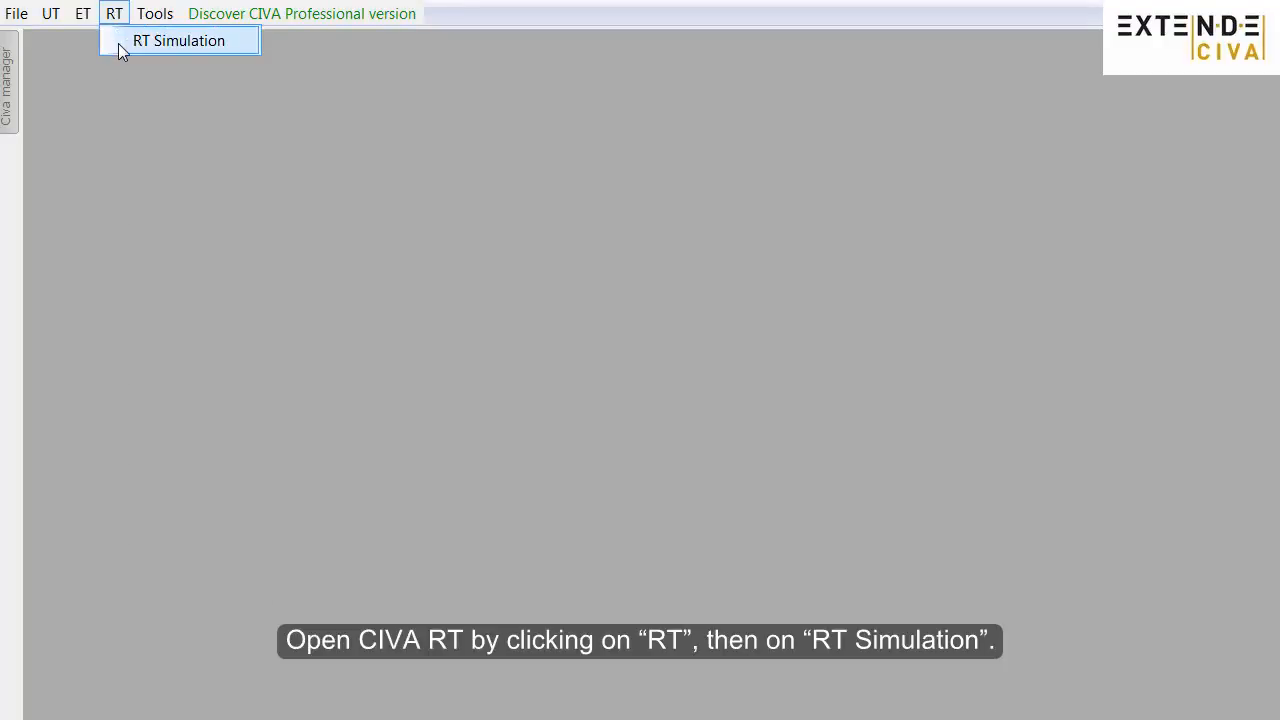
pyautogui.click(178, 40)
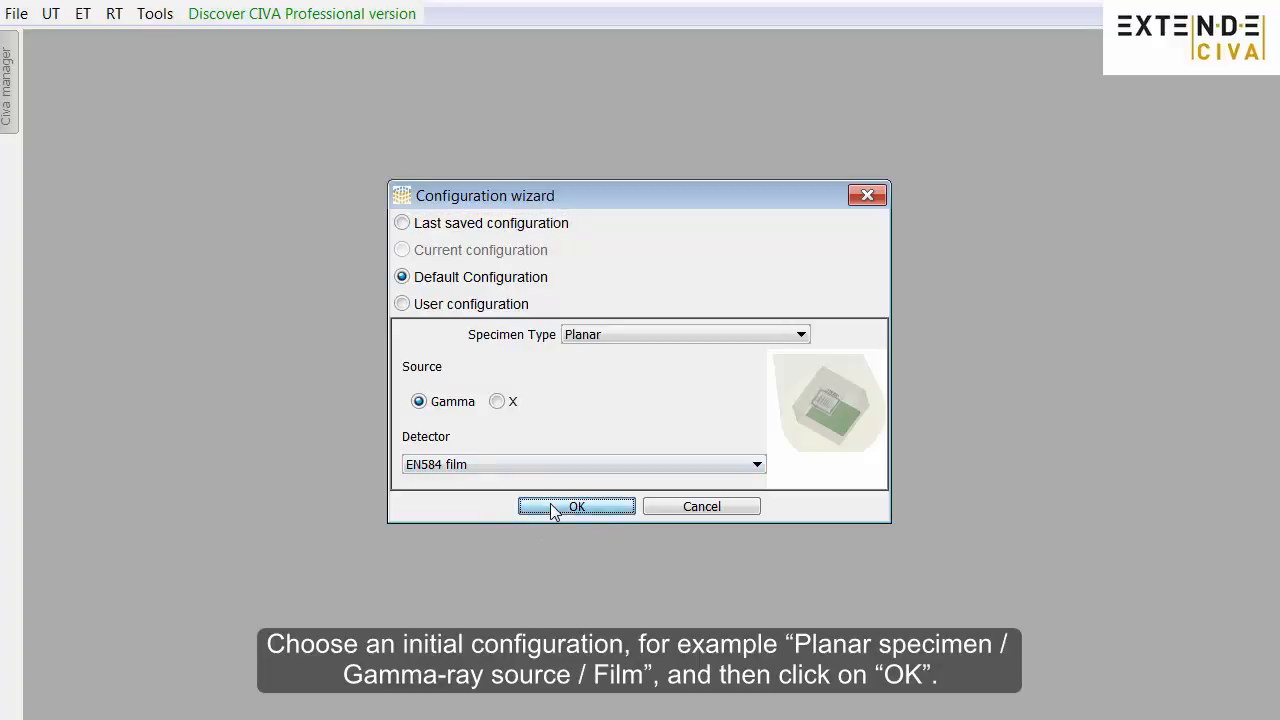
pyautogui.click(576, 506)
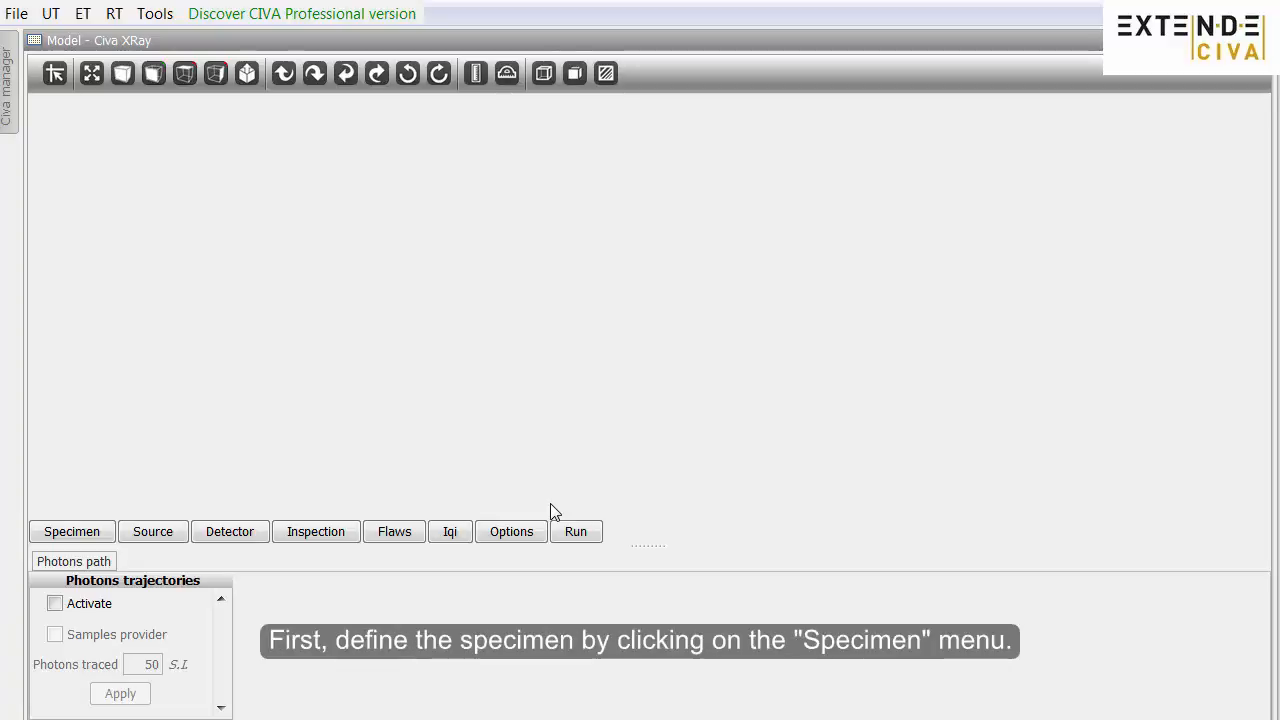
pyautogui.moveTo(327, 471)
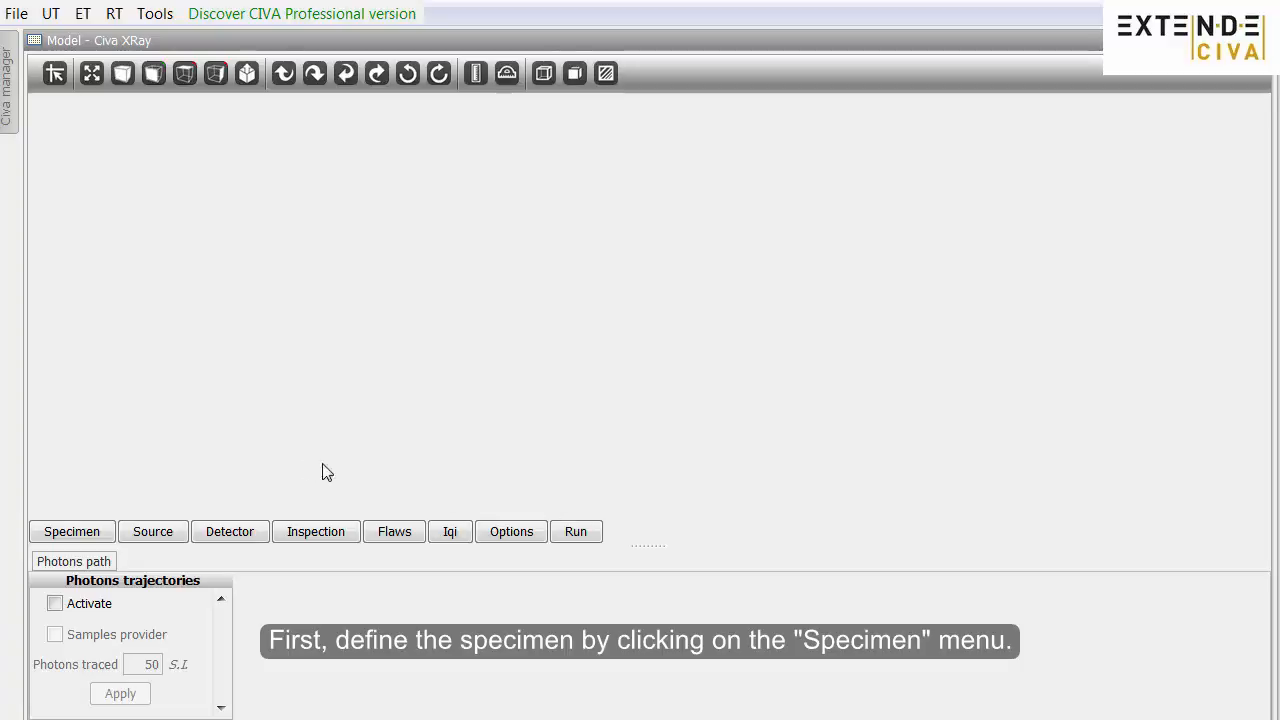
# Make the specimen a planar block with a 35 mm thickness.
pyautogui.click(71, 531)
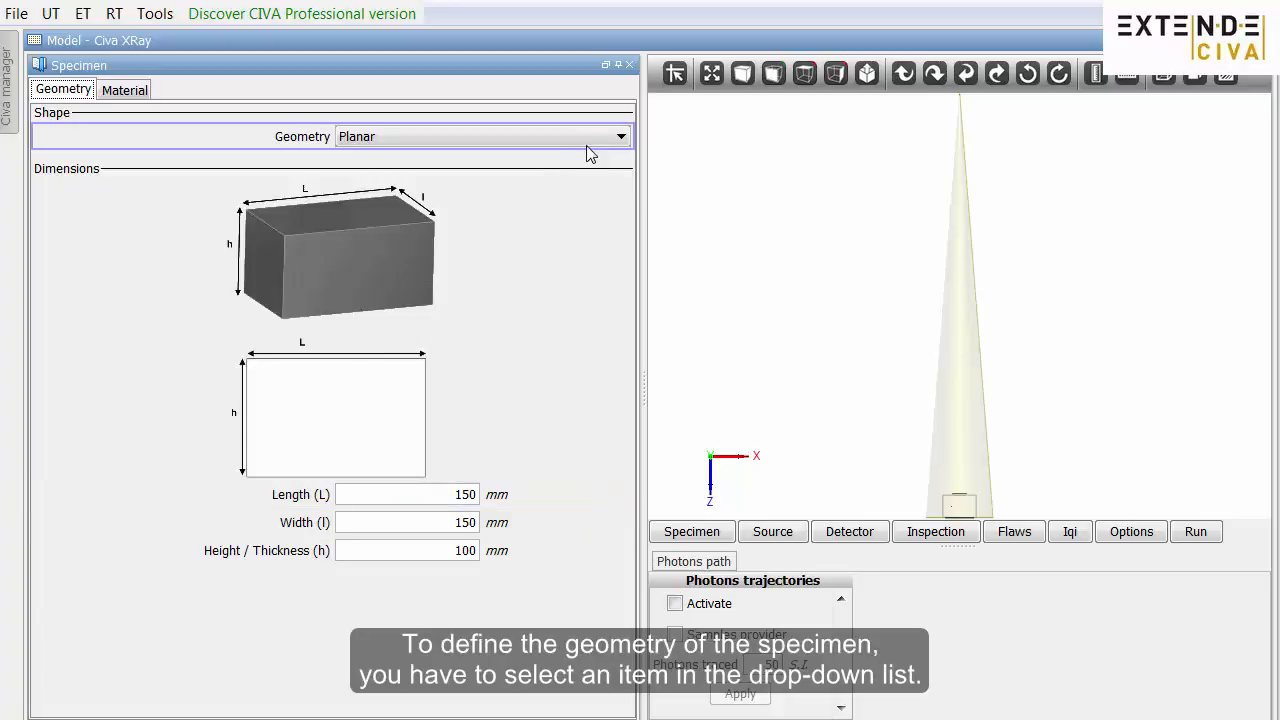
pyautogui.click(620, 136)
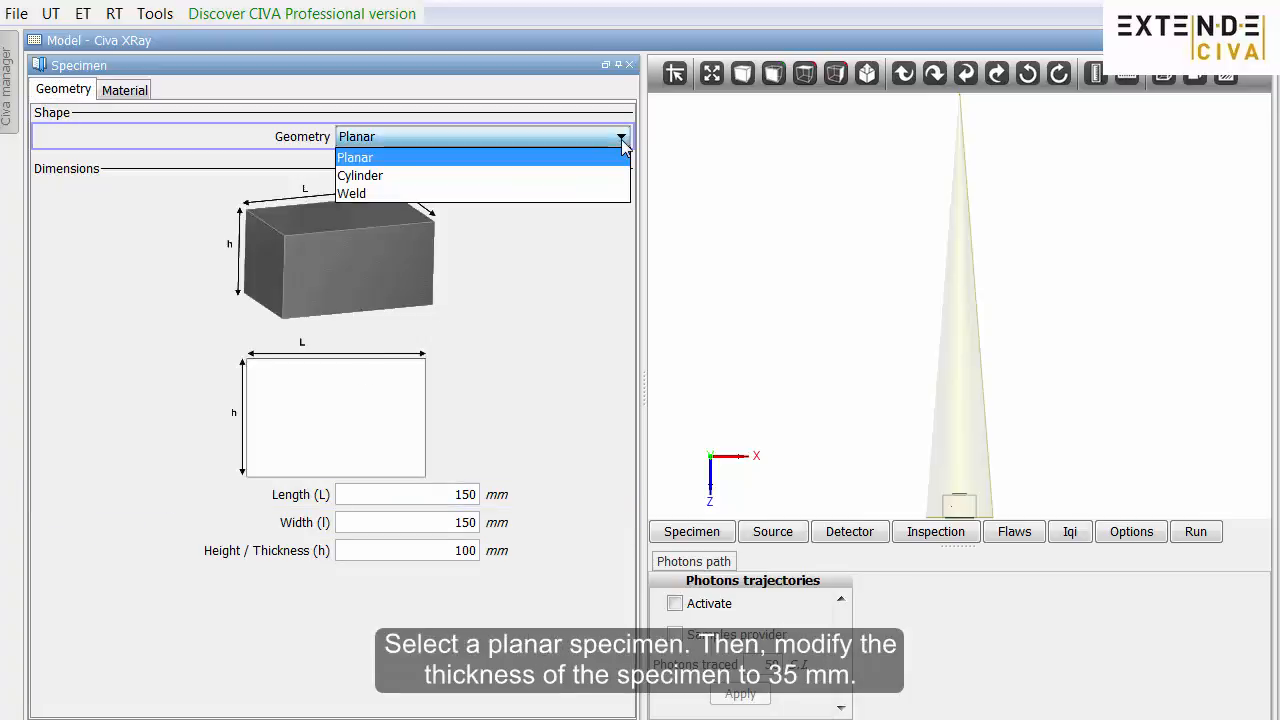
pyautogui.click(355, 157)
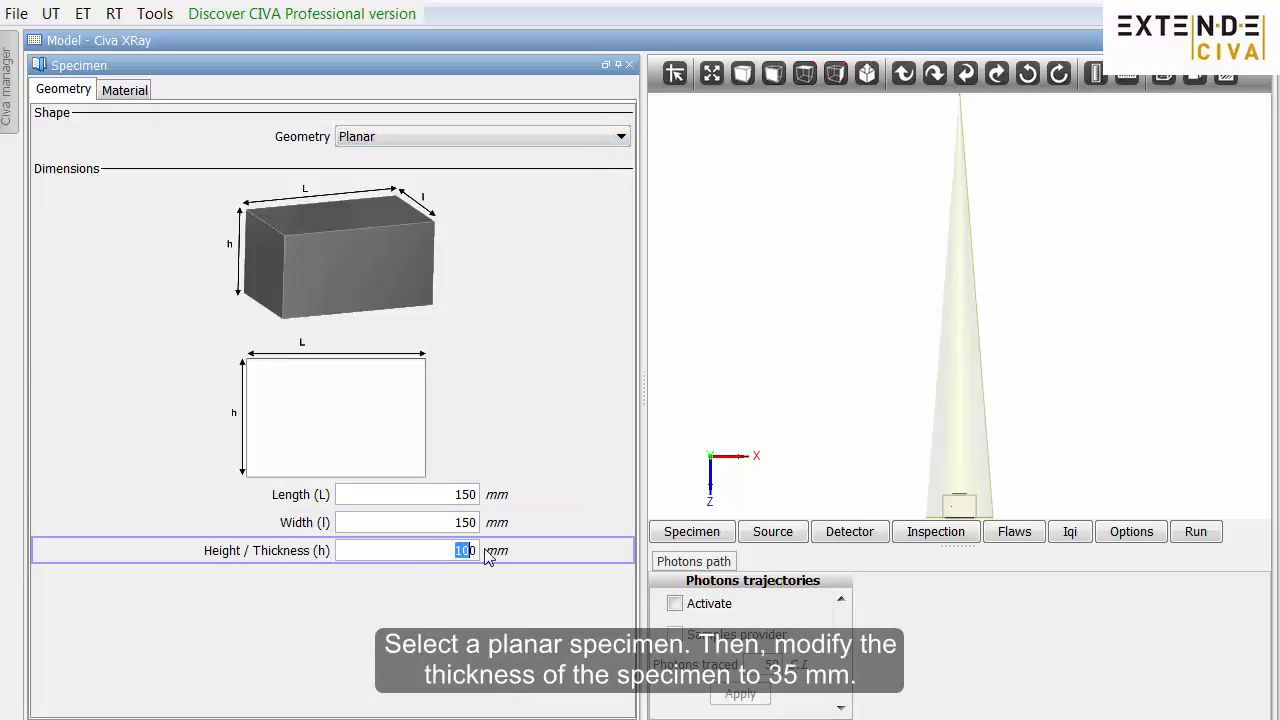
pyautogui.write('35')
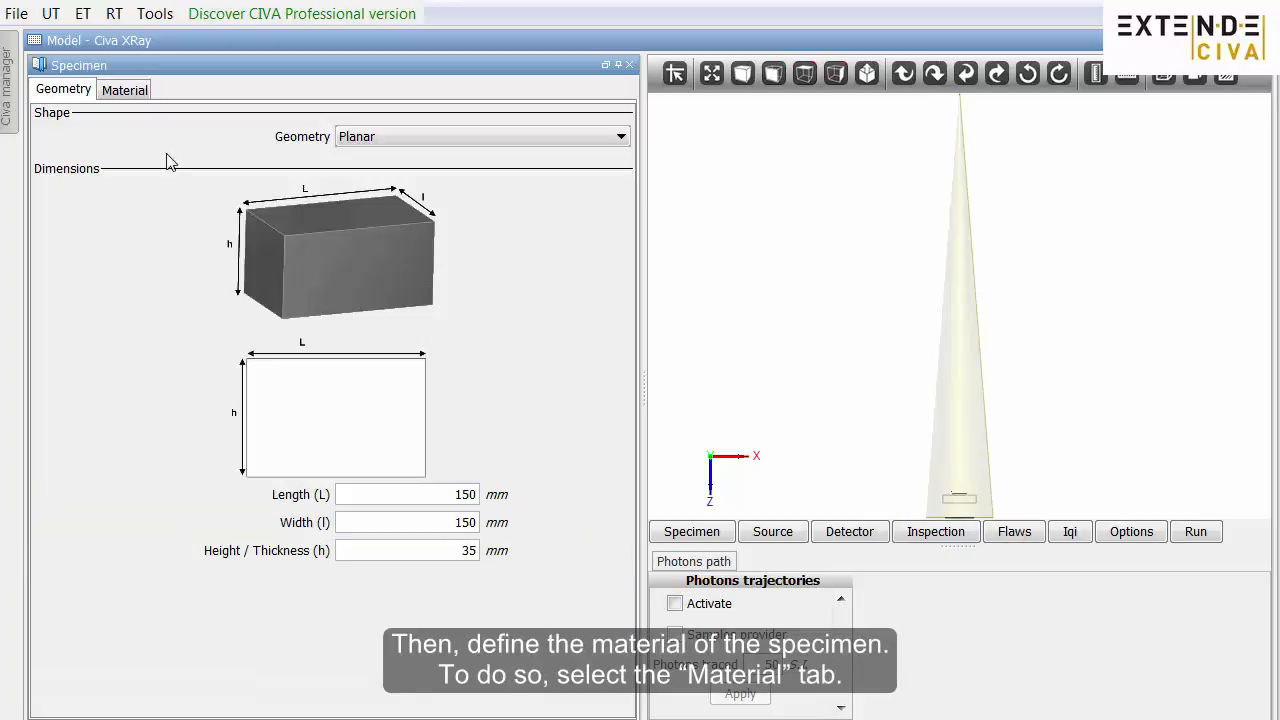
# Load aluminium.xml from the materials library as the specimen material.
pyautogui.click(124, 89)
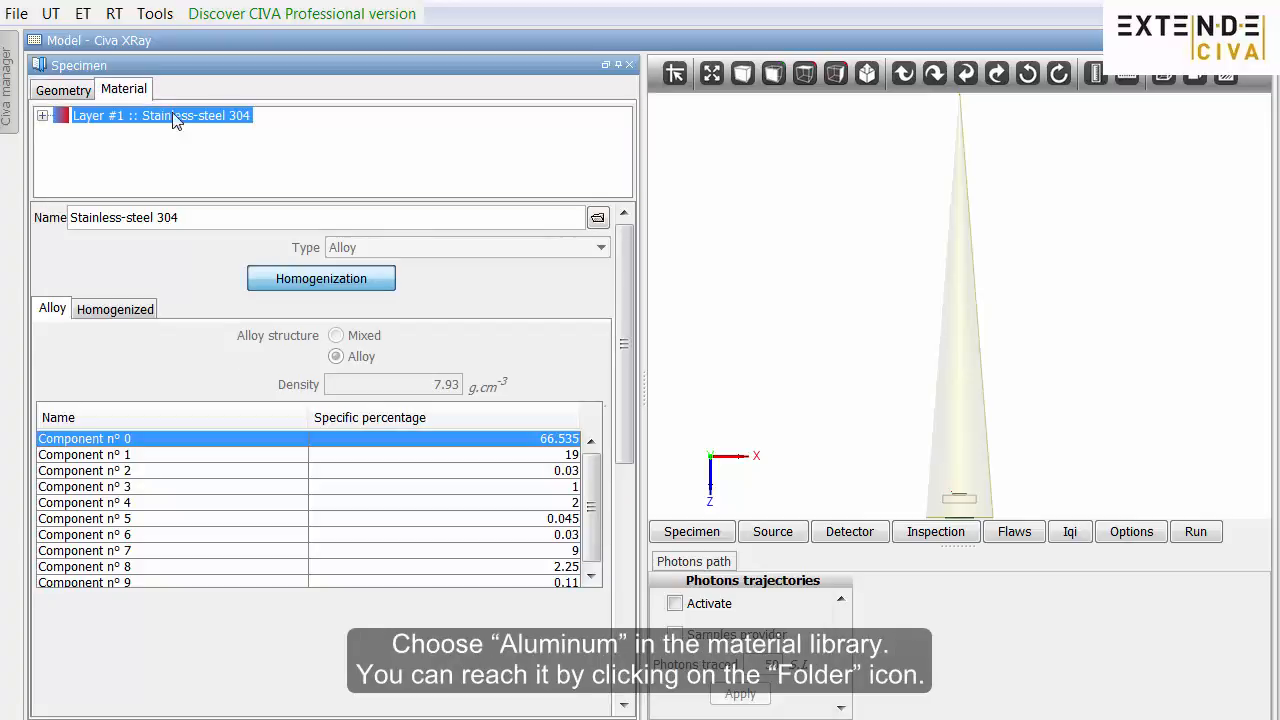
pyautogui.click(597, 217)
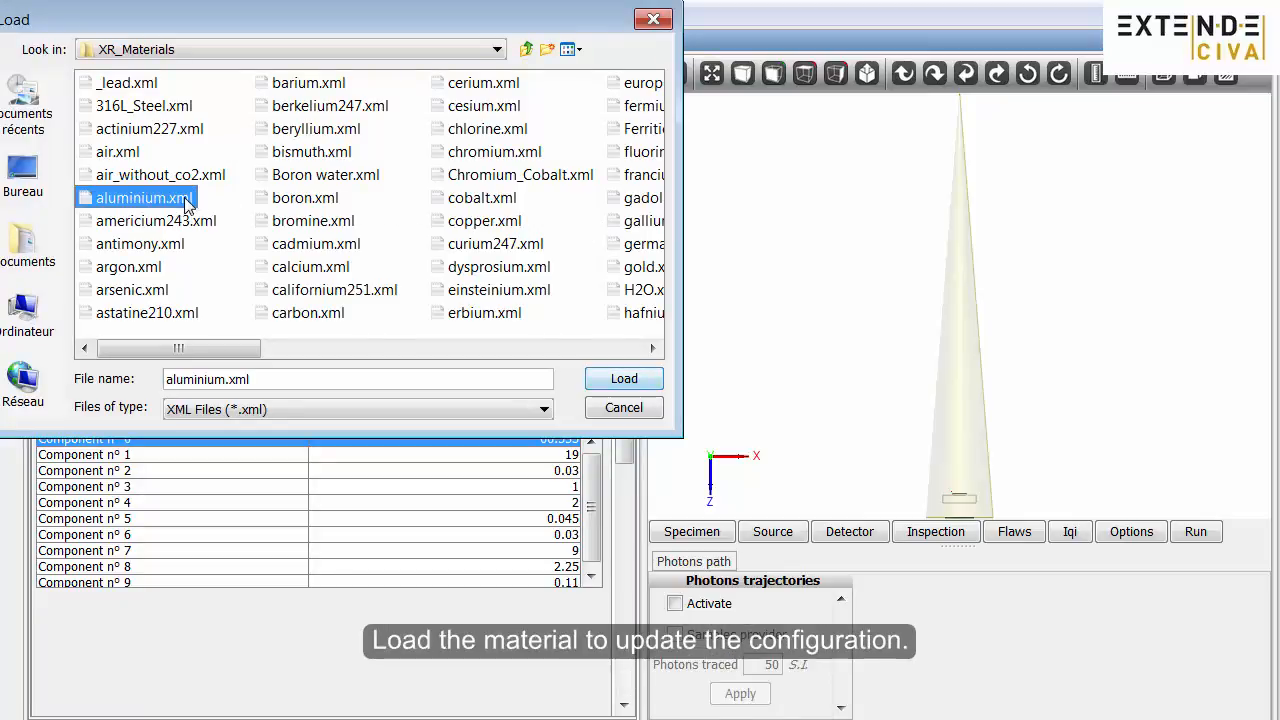
pyautogui.click(623, 378)
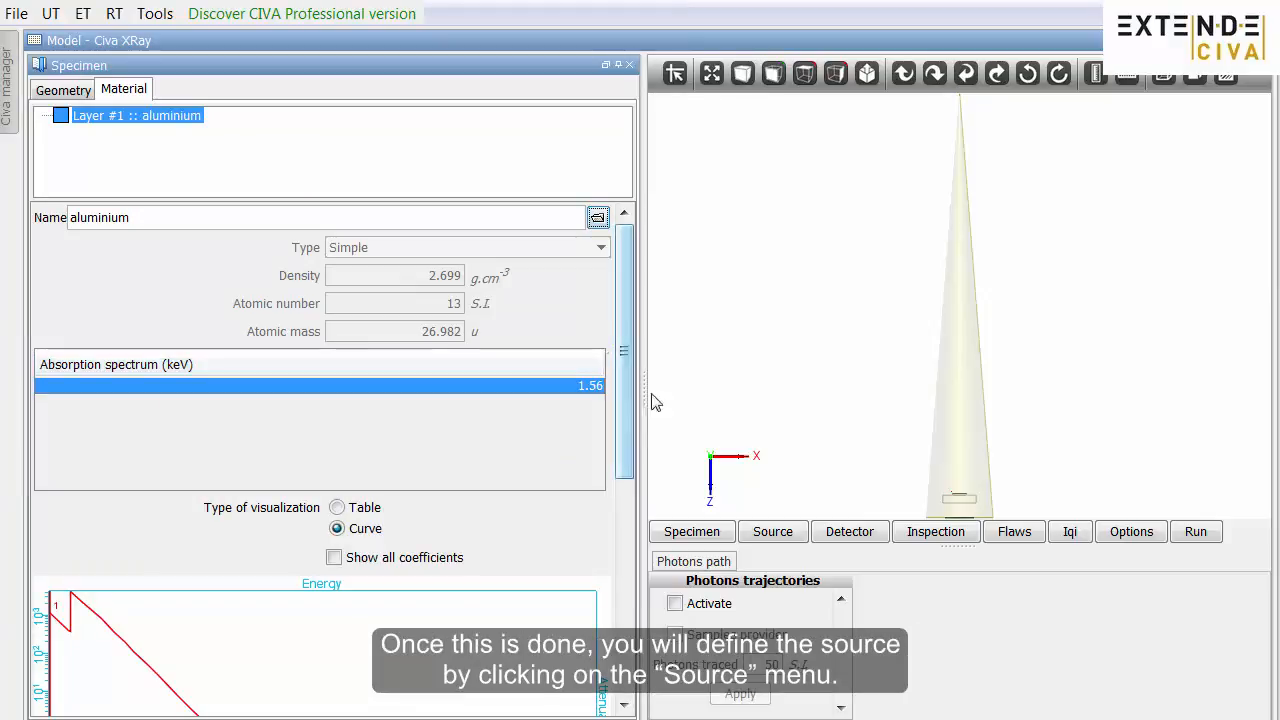
# Switch the source to X-ray with a 3 mm radius, keeping the 9° conical beam.
pyautogui.click(772, 531)
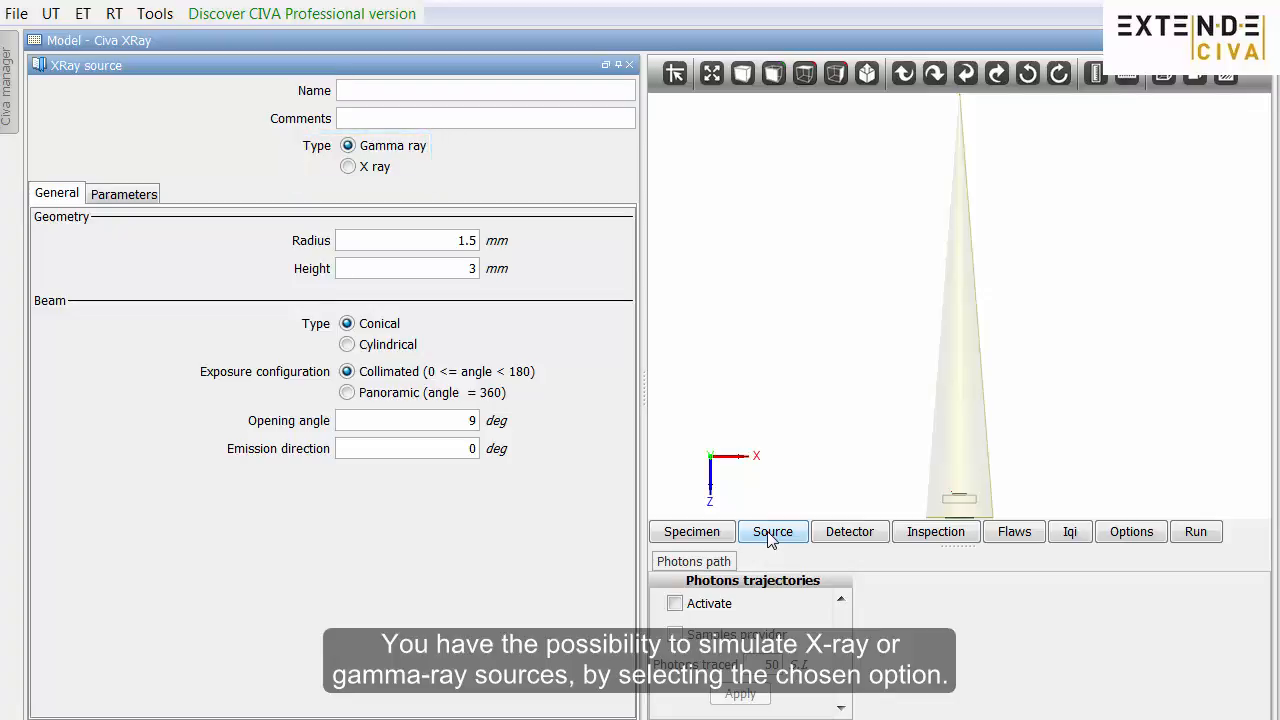
pyautogui.click(348, 166)
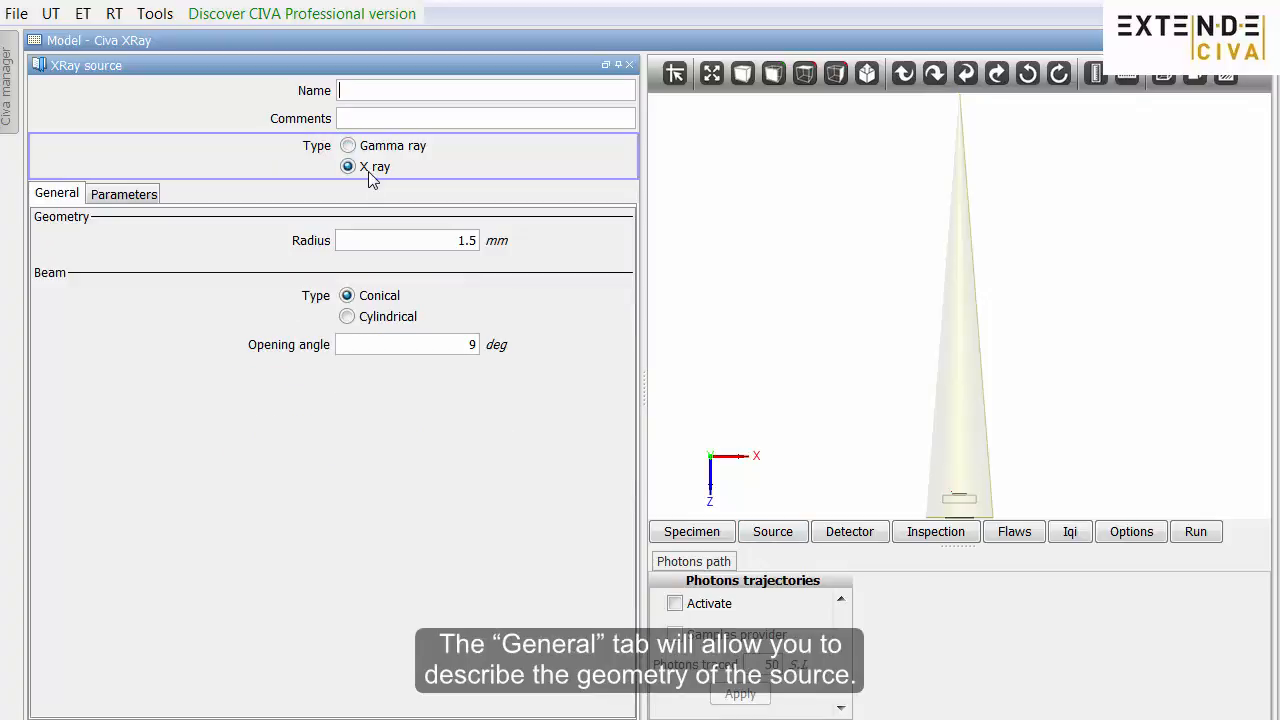
pyautogui.click(407, 240)
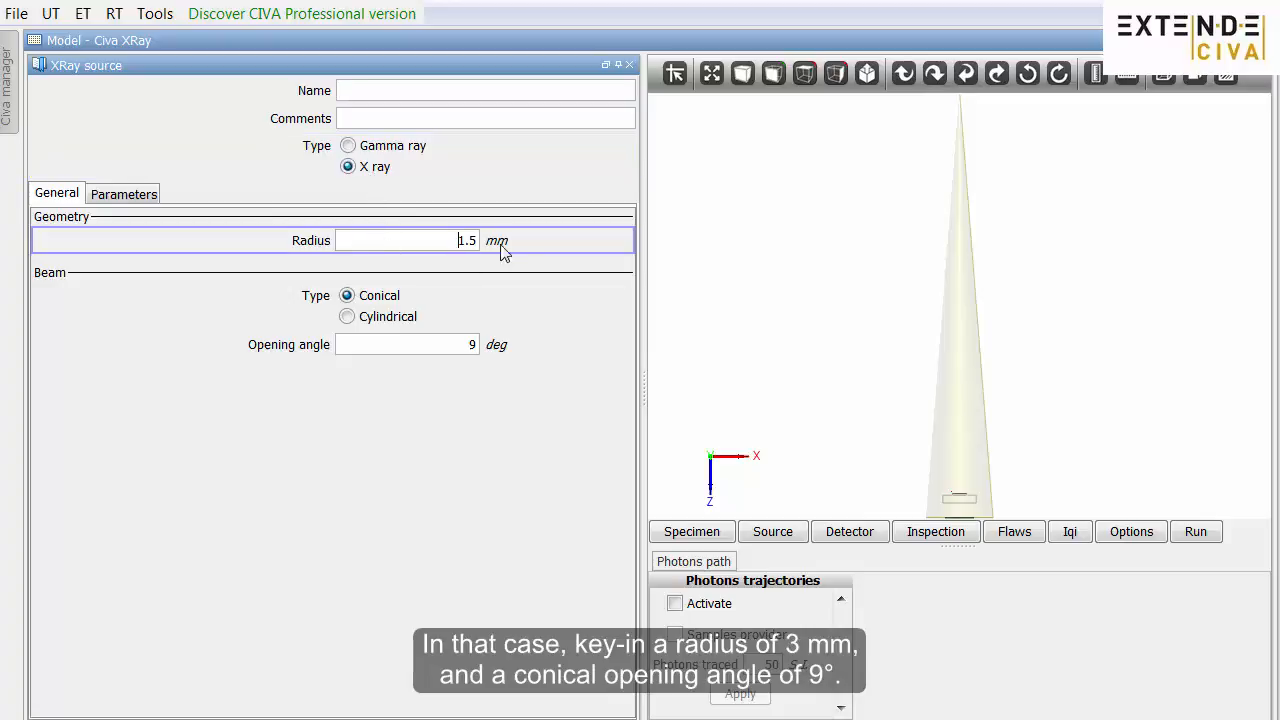
pyautogui.write('3')
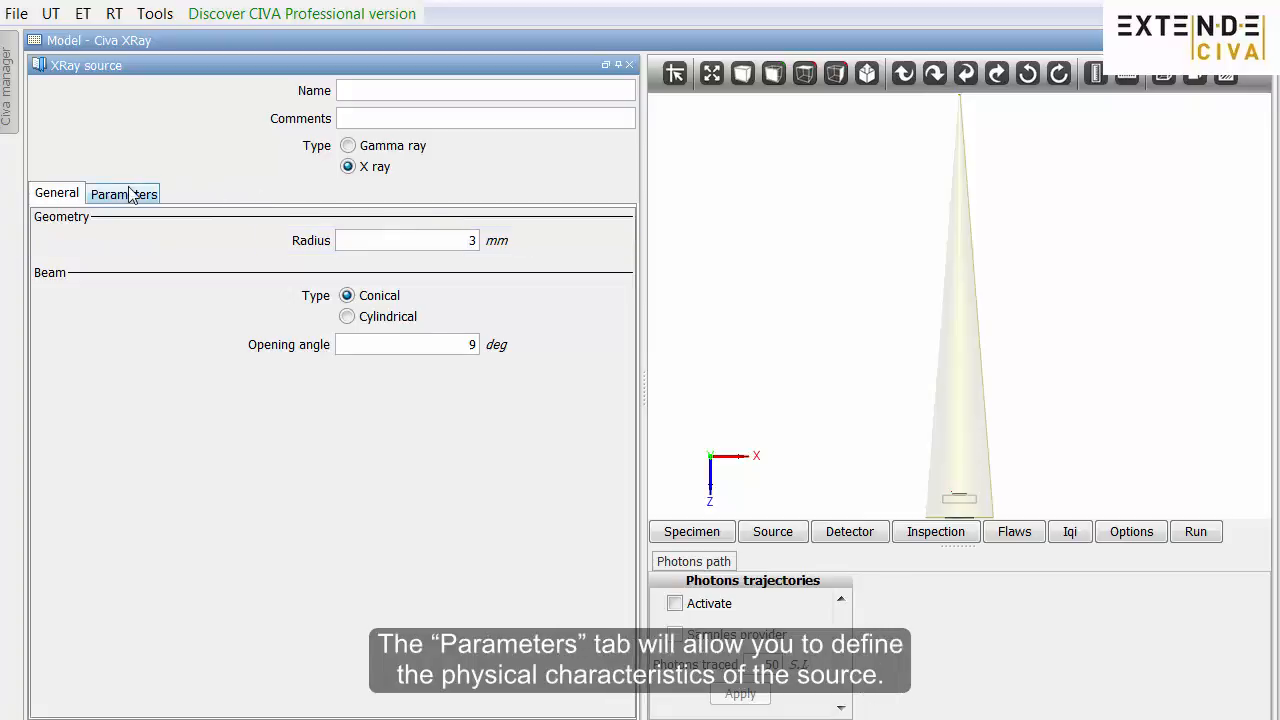
# Set the X-ray source intensity to 10 mA.
pyautogui.click(123, 193)
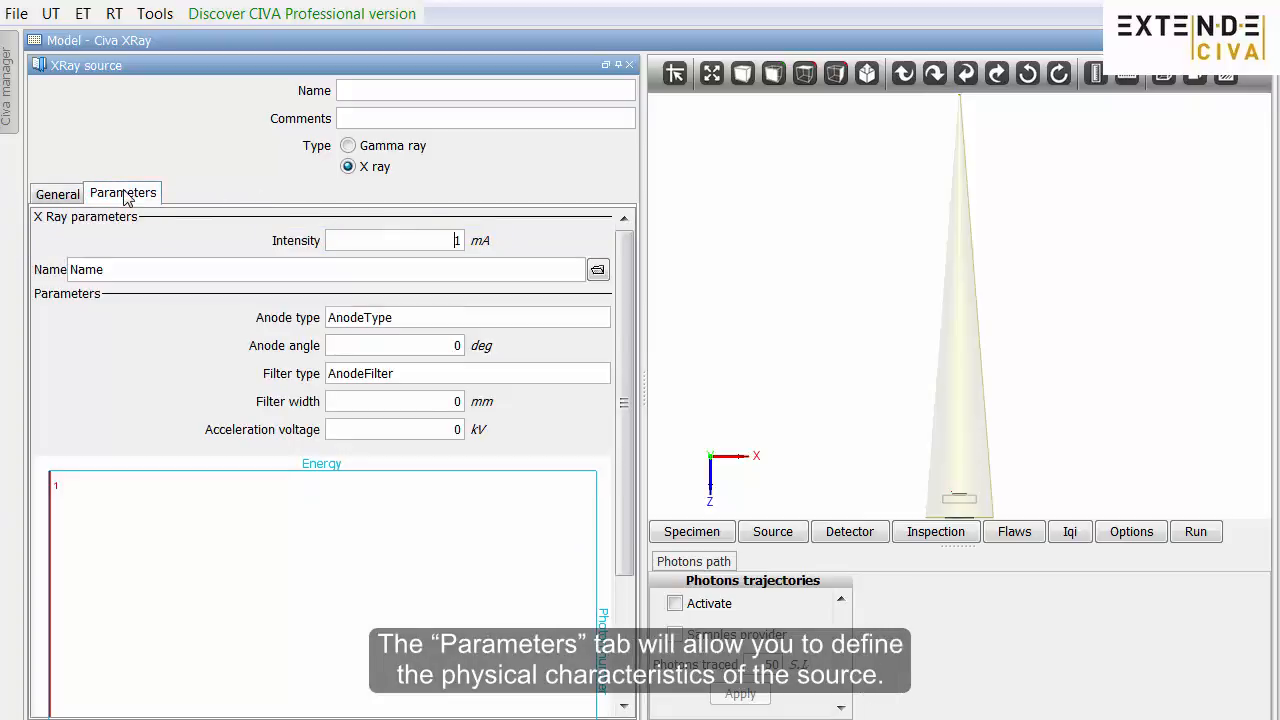
pyautogui.click(392, 240)
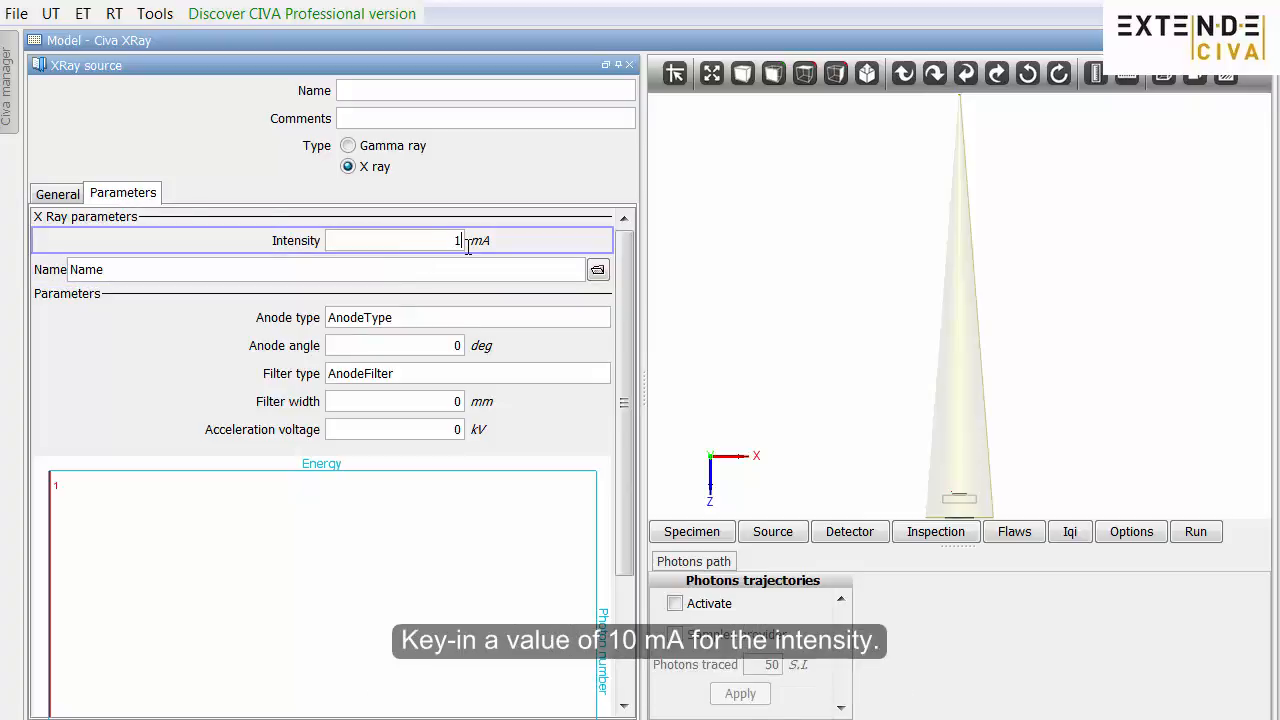
pyautogui.write('0')
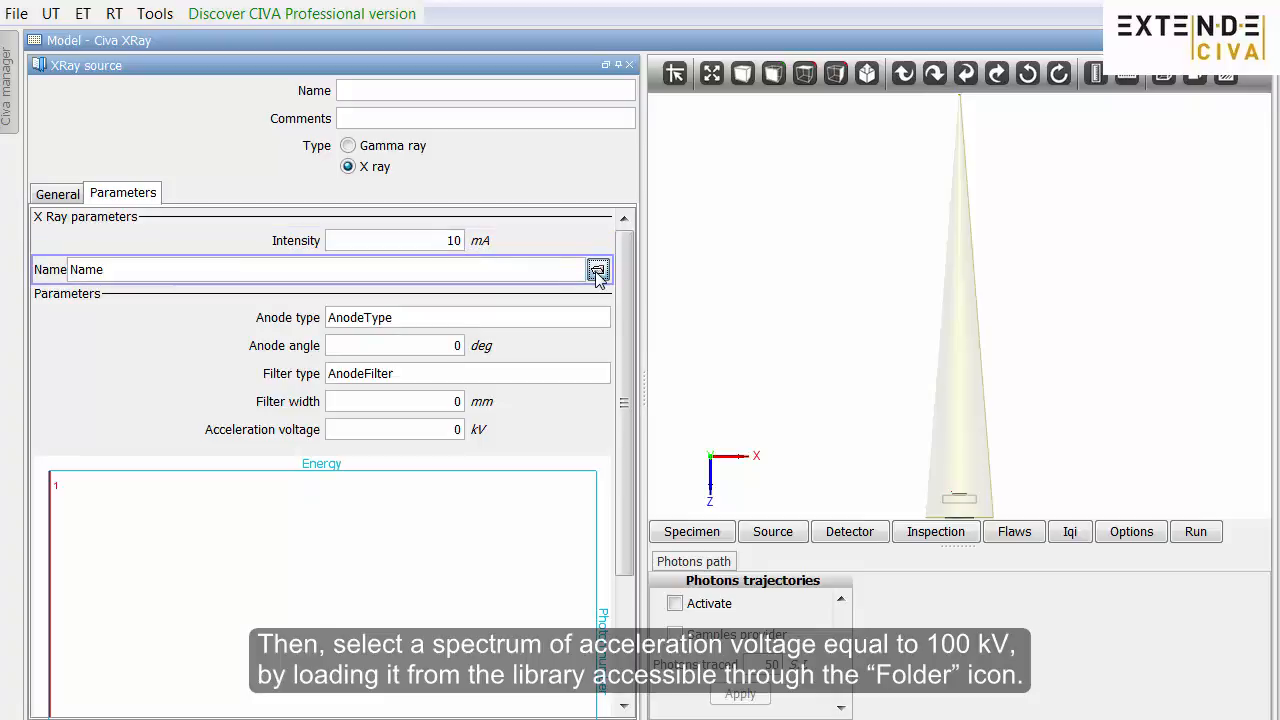
# Load the 100 kV reflection-tube spectrum and review its energy plot.
pyautogui.click(598, 269)
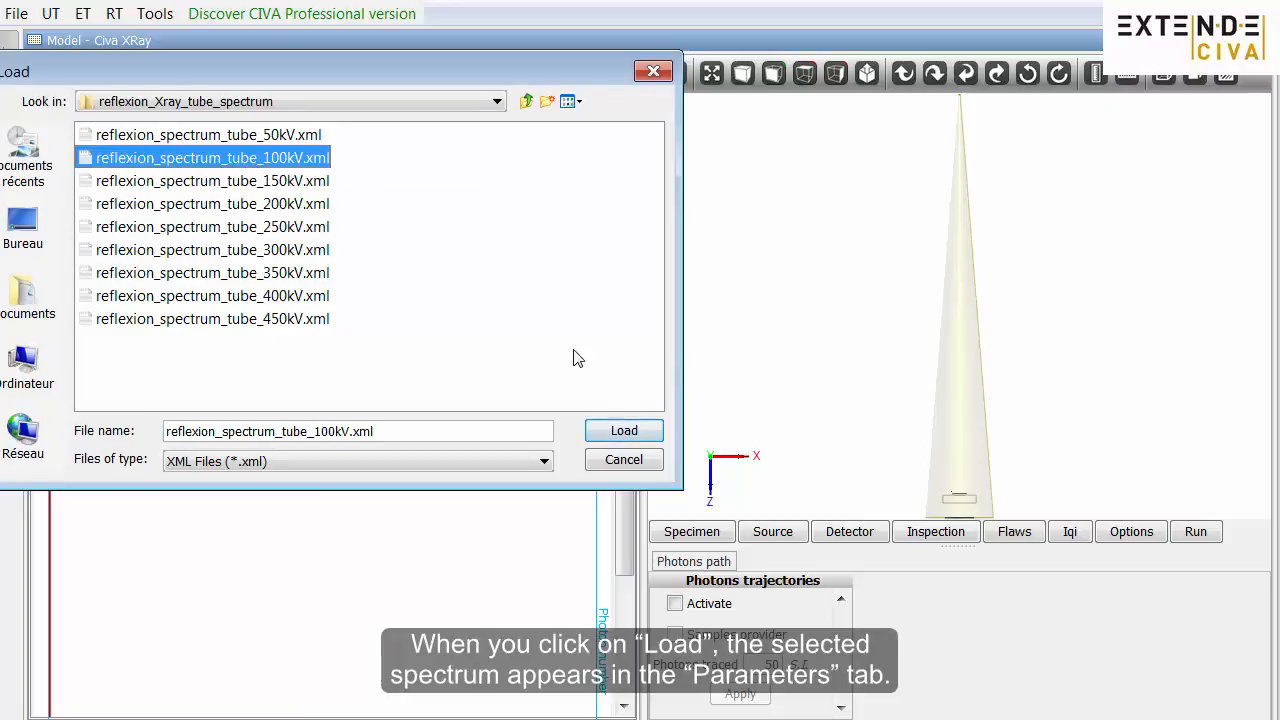
pyautogui.click(623, 430)
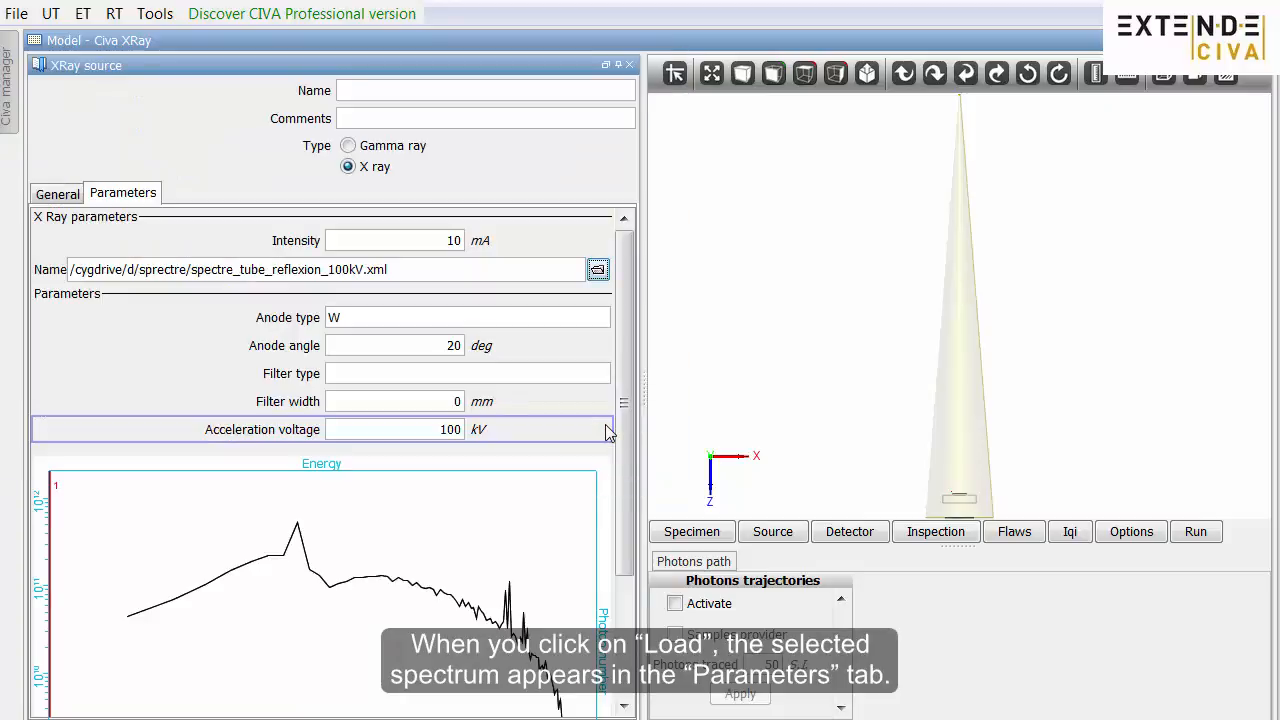
pyautogui.scroll(-3)
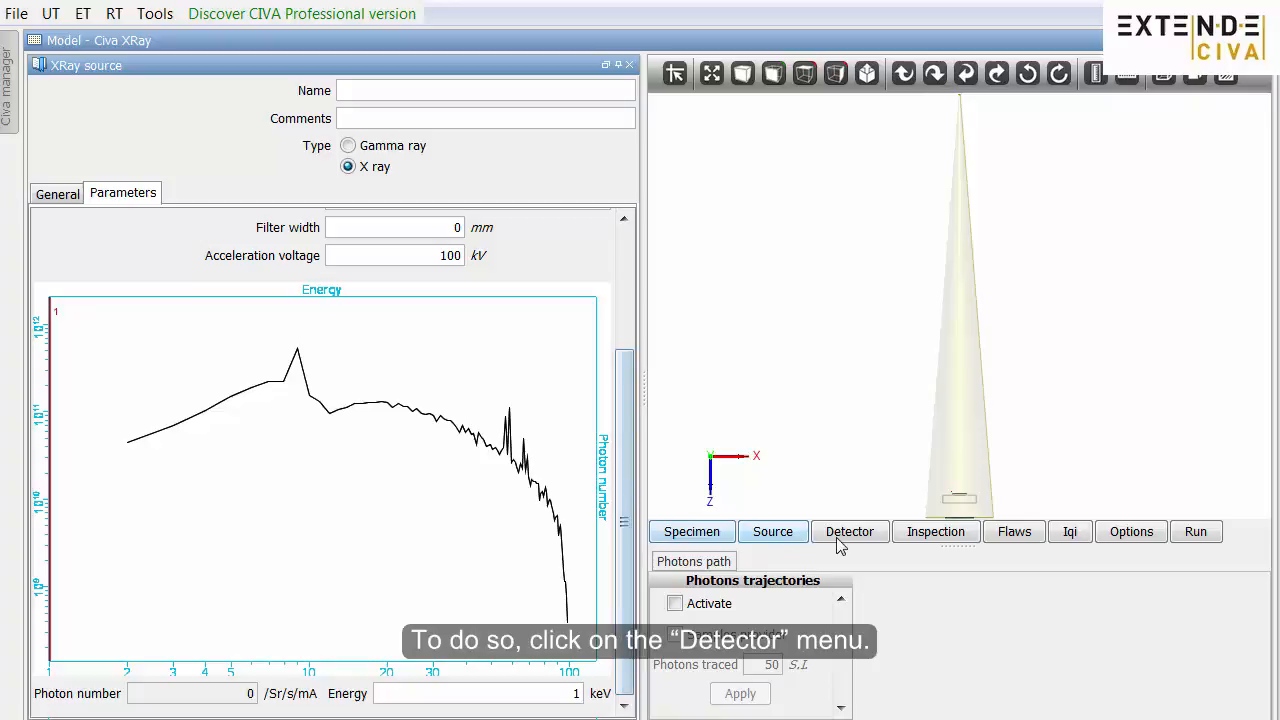
# Set the detector to EN584 film using Kodak T200 from the film library.
pyautogui.click(849, 531)
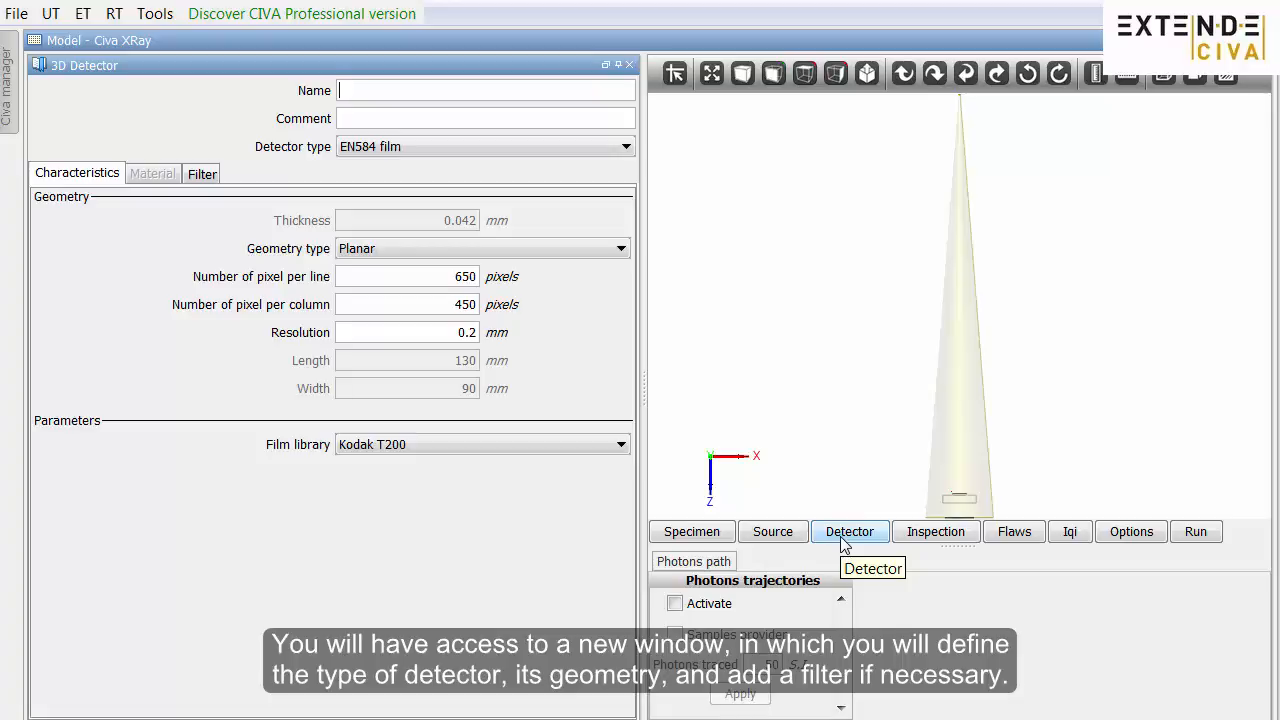
pyautogui.moveTo(748, 434)
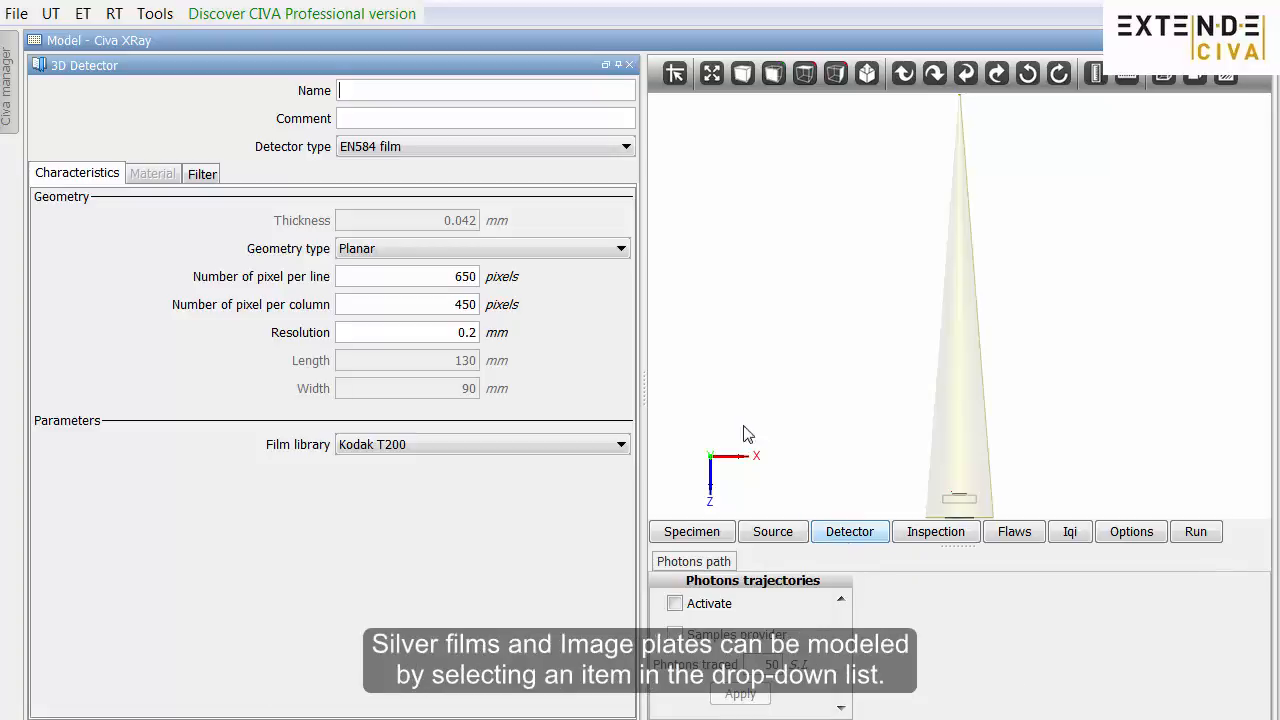
pyautogui.click(625, 146)
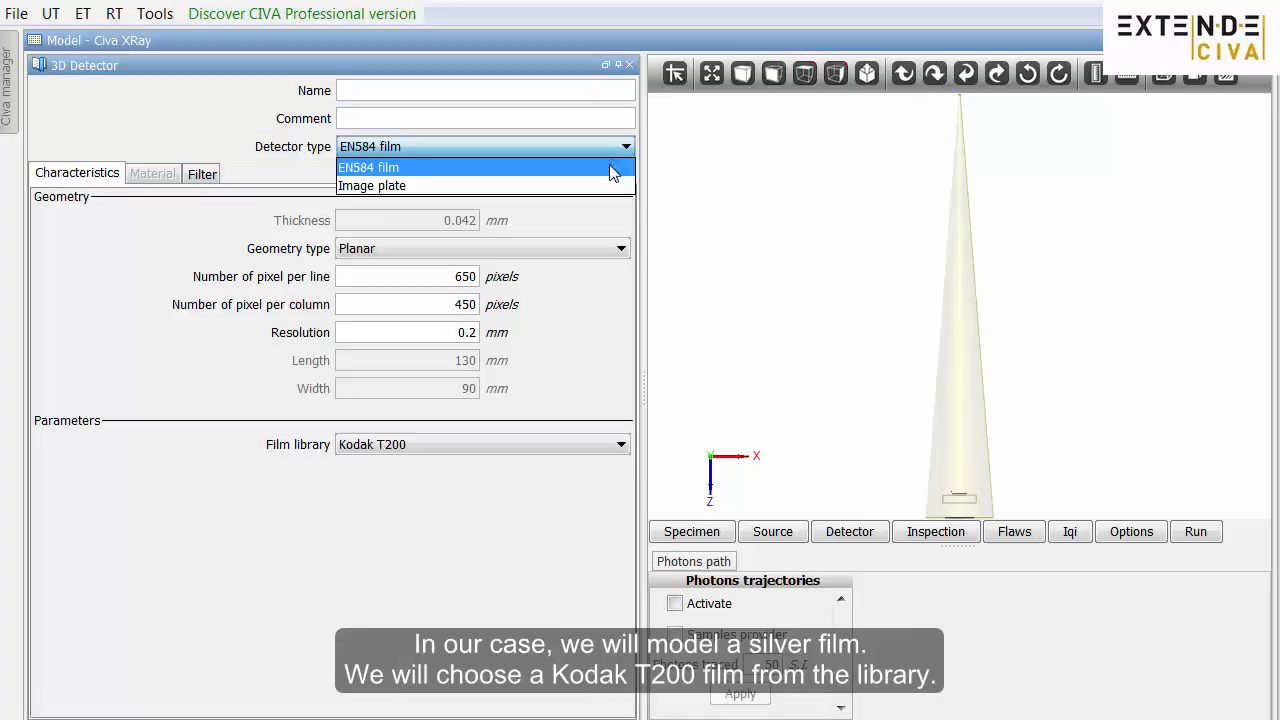
pyautogui.click(484, 167)
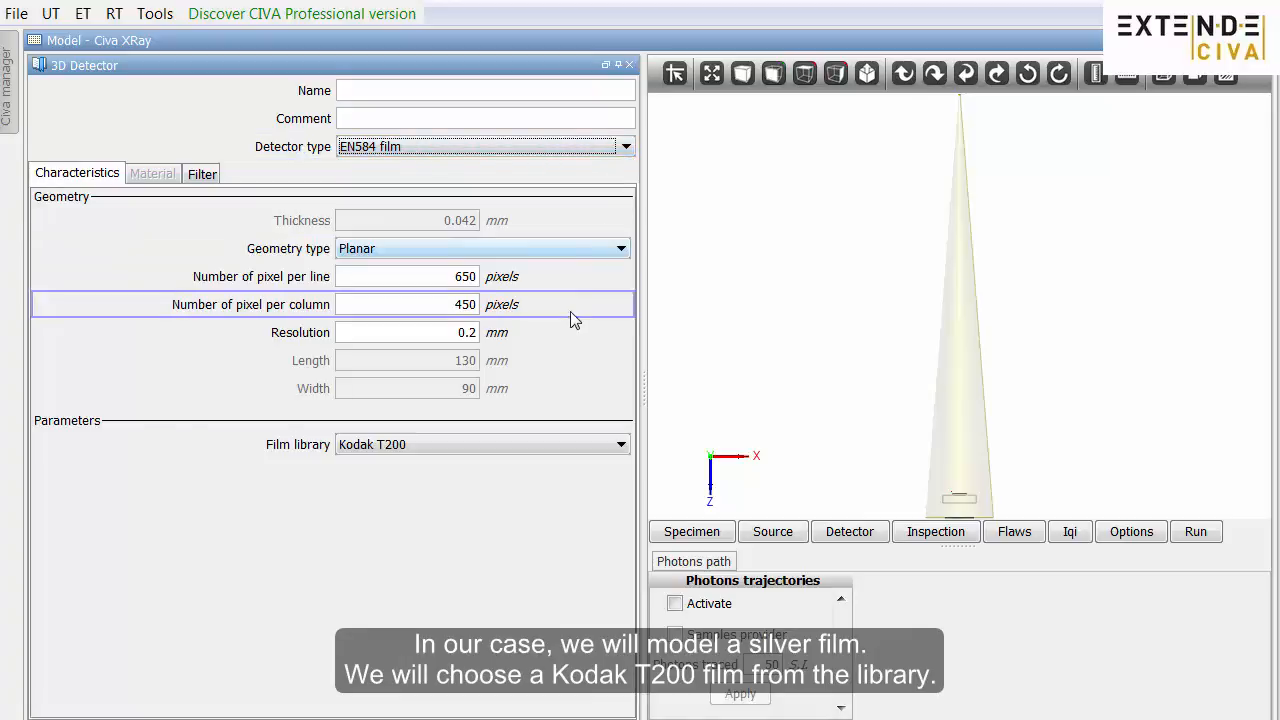
pyautogui.click(620, 444)
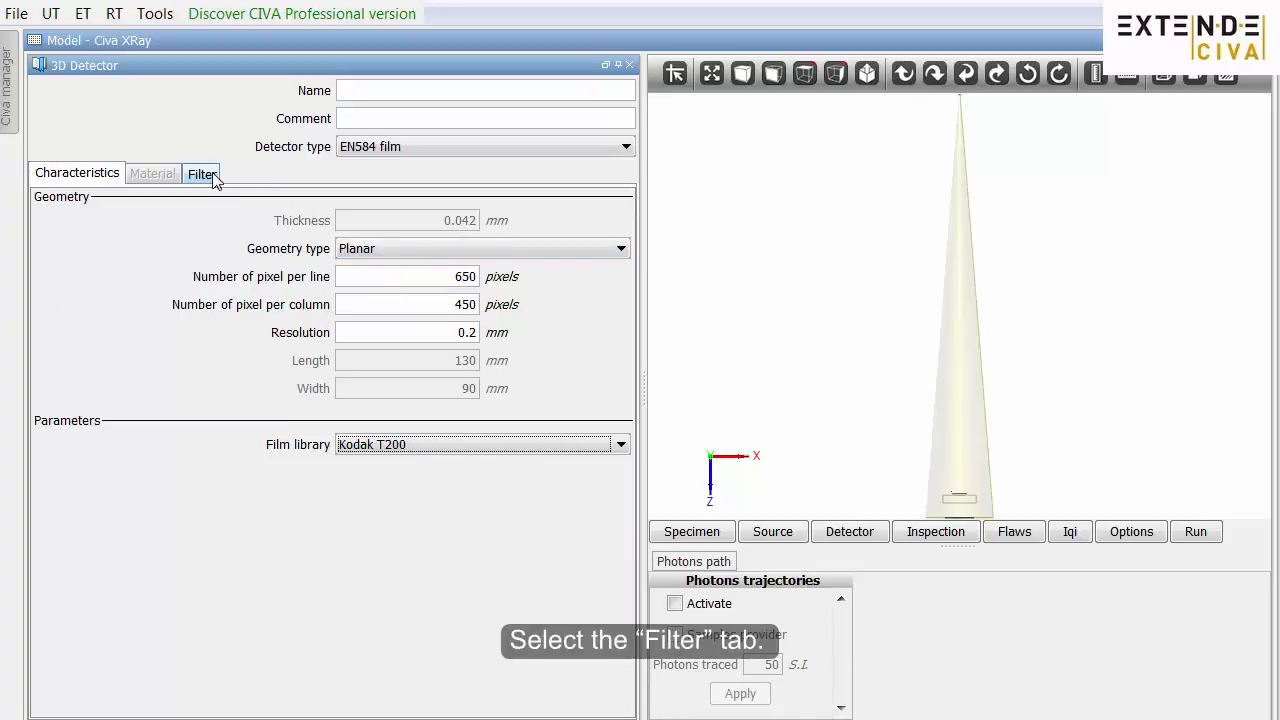
# Toggle the copper filter on and off, leaving the film unfiltered.
pyautogui.click(201, 173)
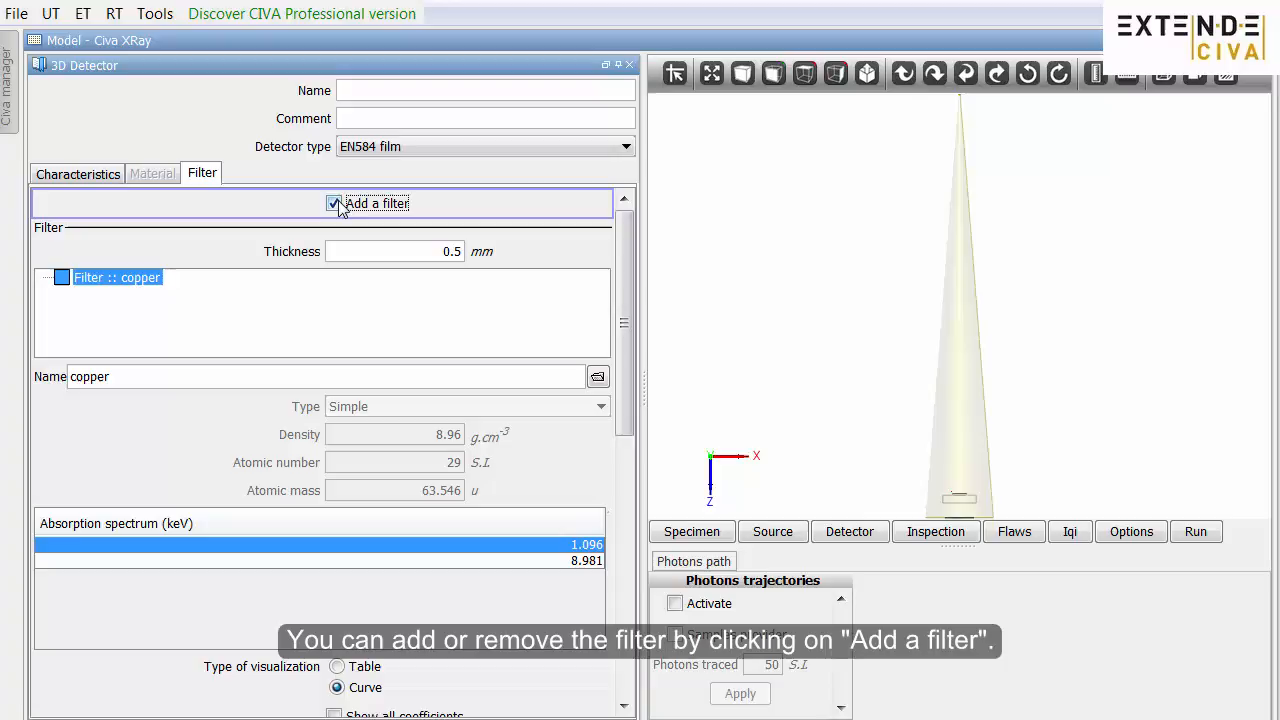
pyautogui.click(333, 203)
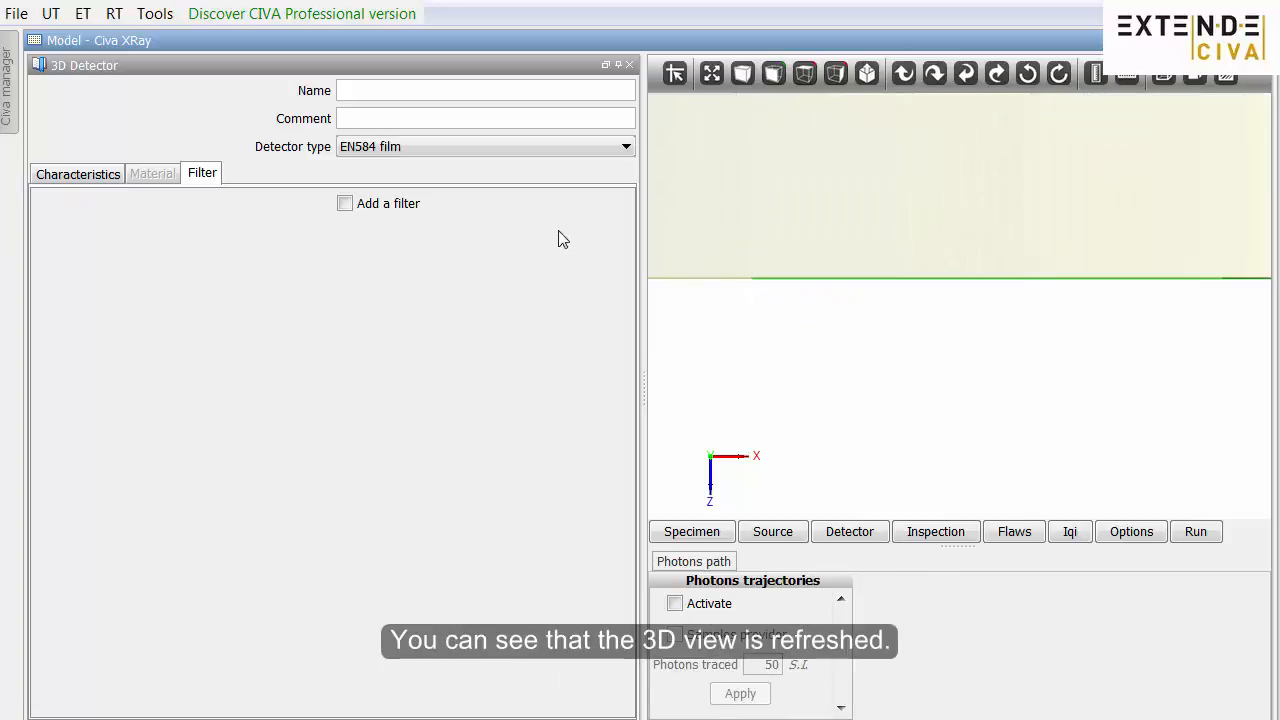
pyautogui.click(345, 203)
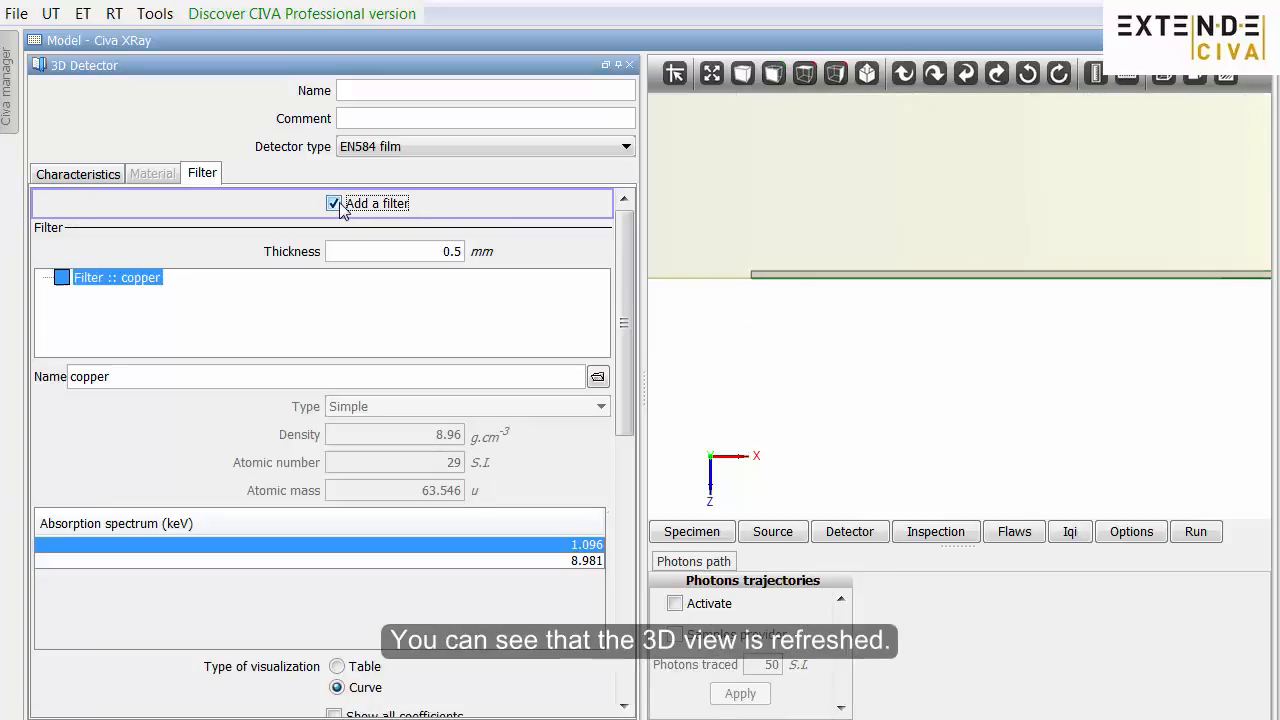
pyautogui.click(333, 203)
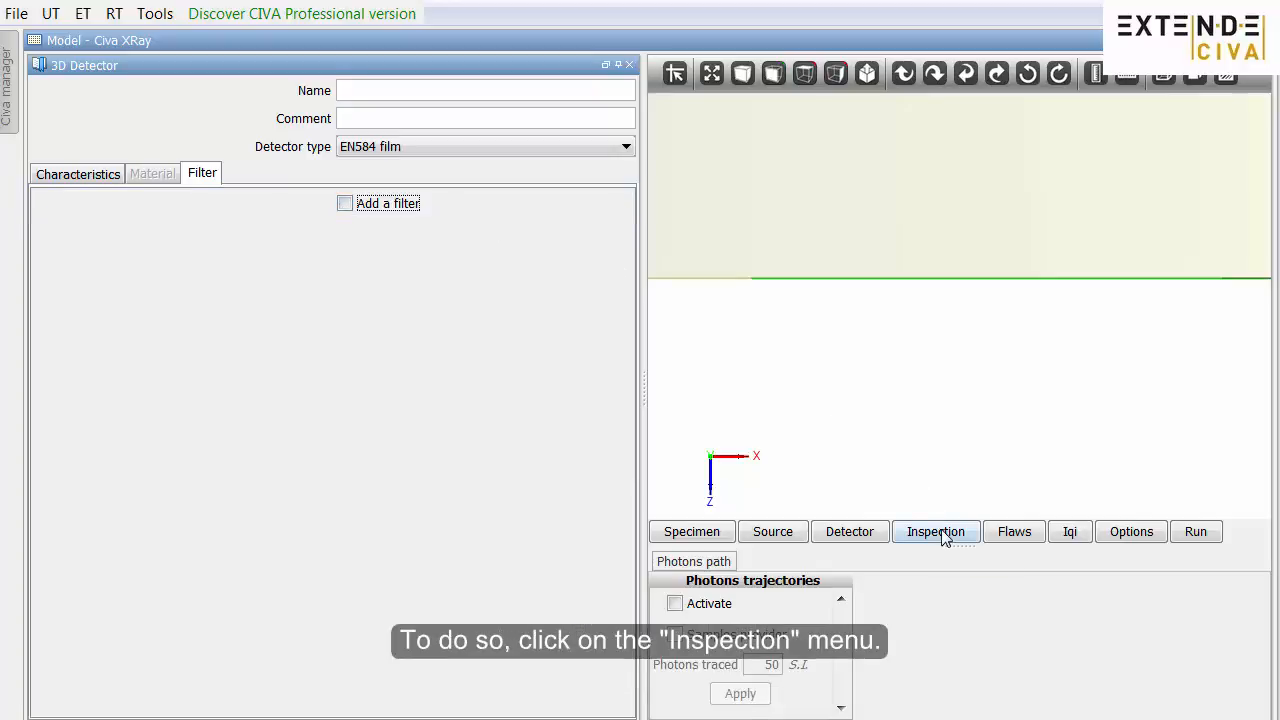
# Set the source position's Z coordinate to -1000 mm.
pyautogui.click(935, 531)
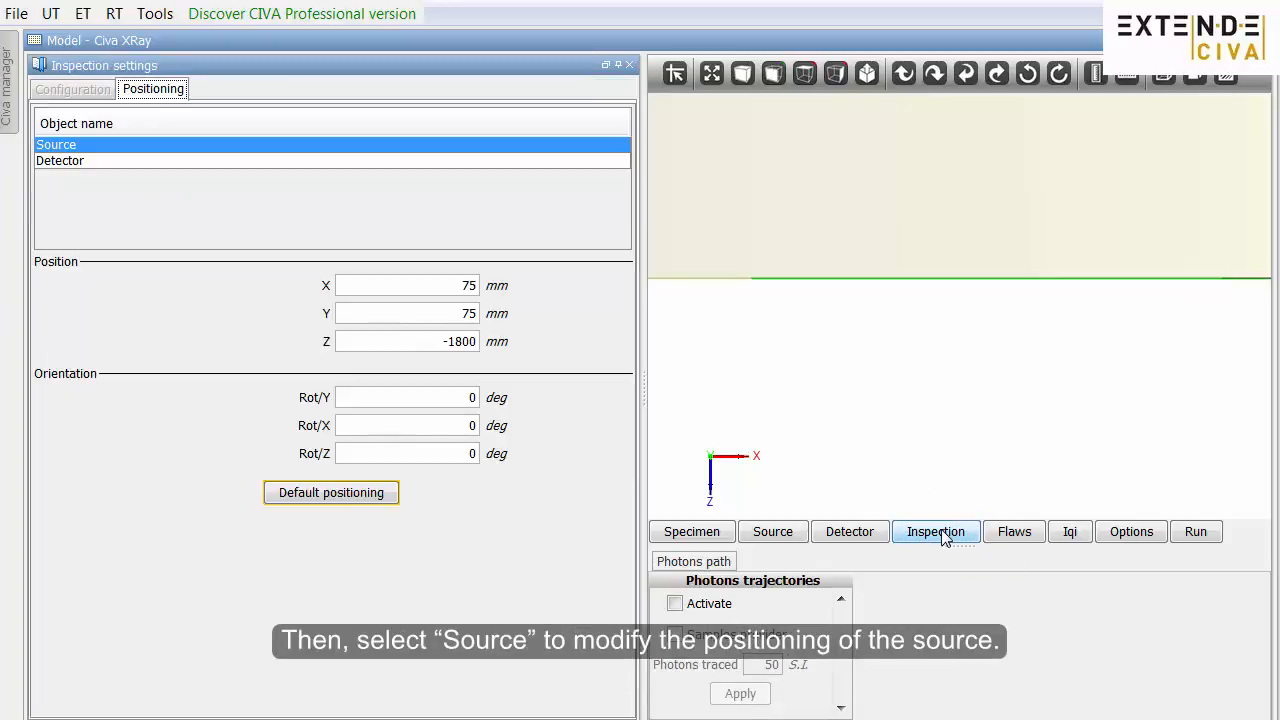
pyautogui.moveTo(883, 480)
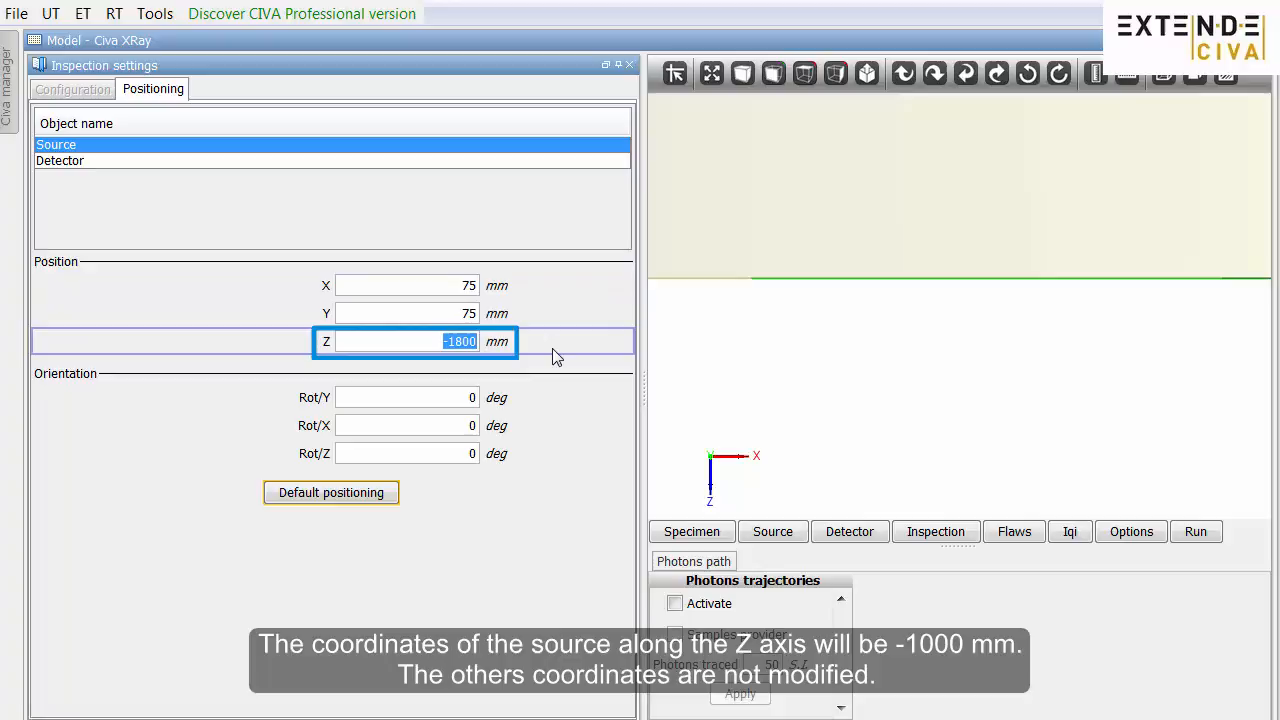
pyautogui.write('-100')
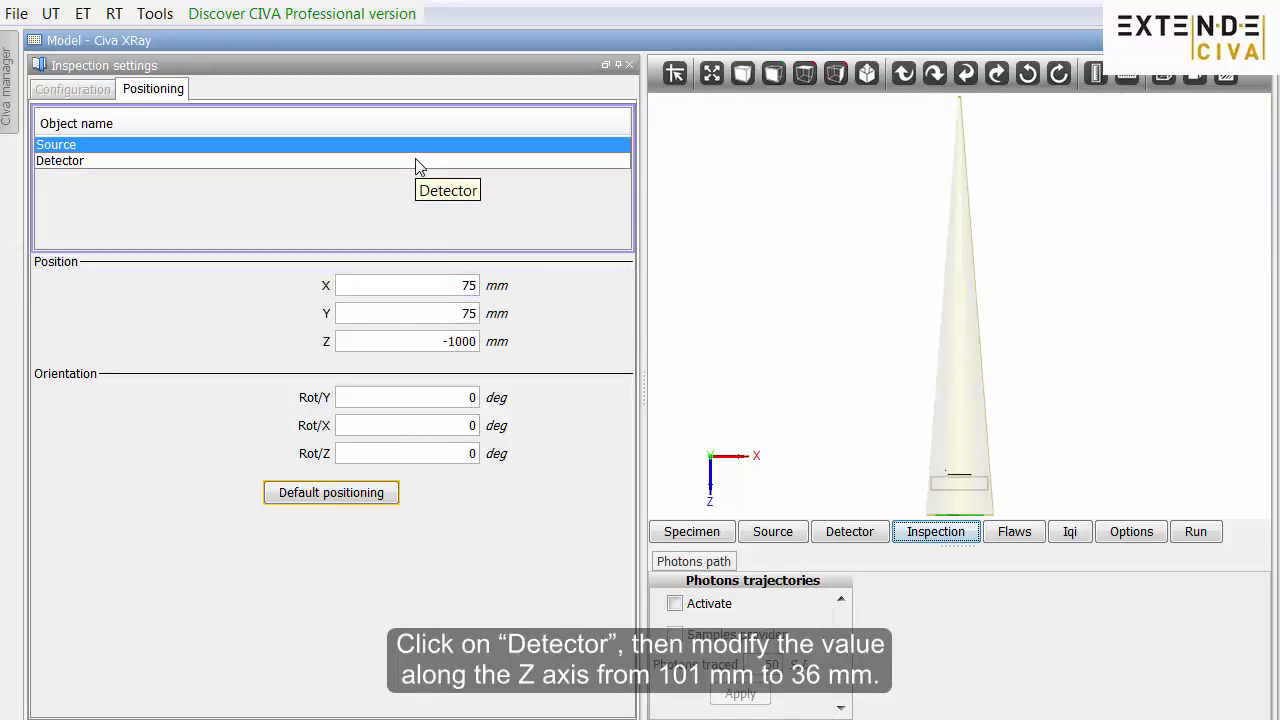
# Set the detector position's Z coordinate to 36 mm.
pyautogui.click(60, 160)
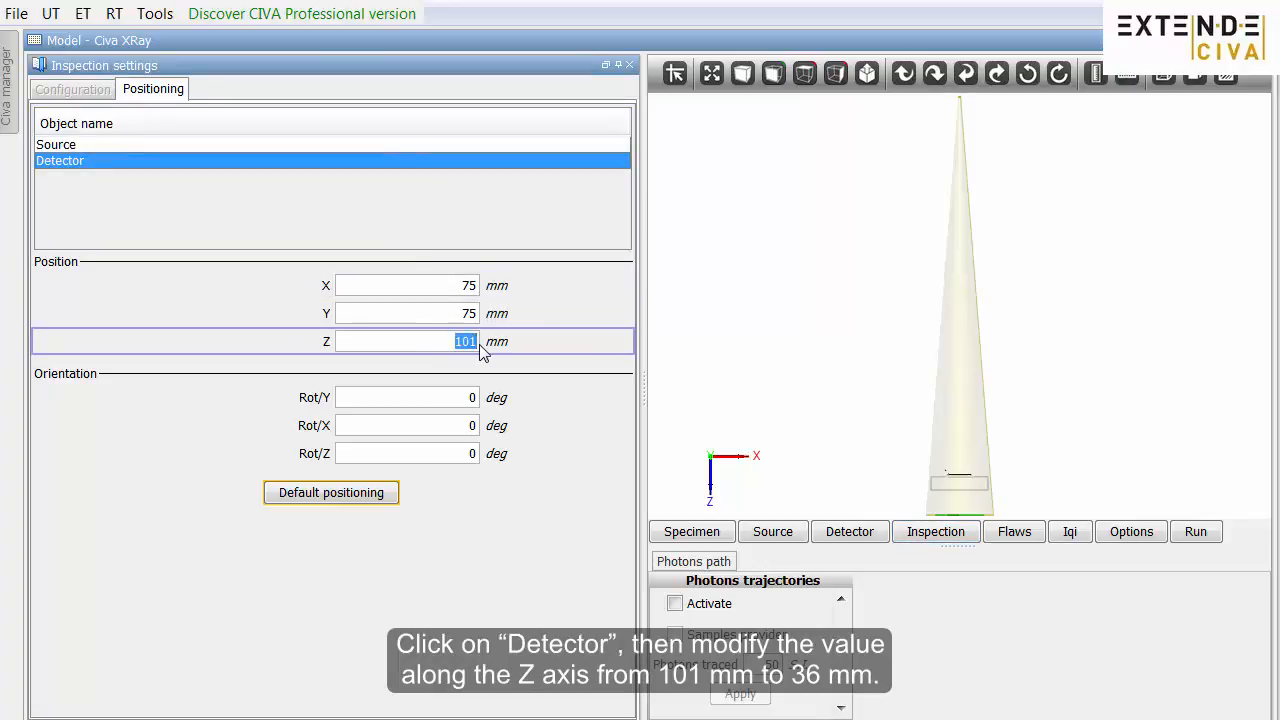
pyautogui.write('36')
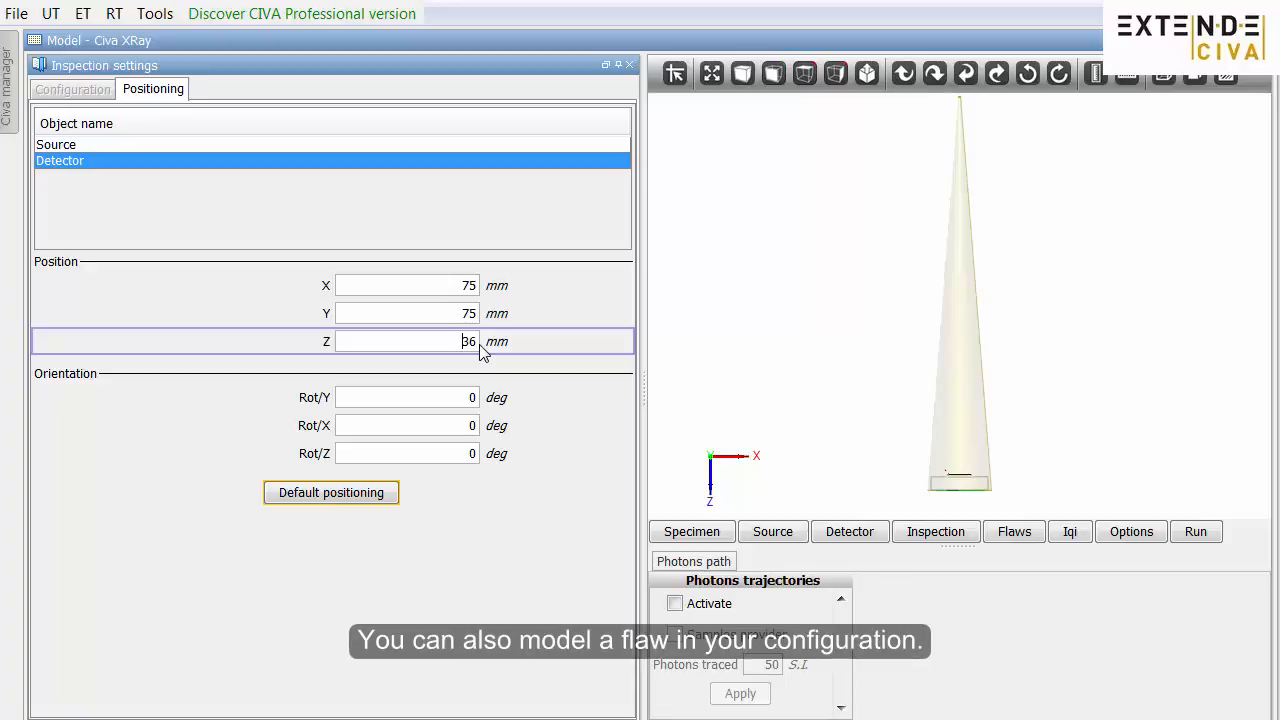
pyautogui.click(1013, 531)
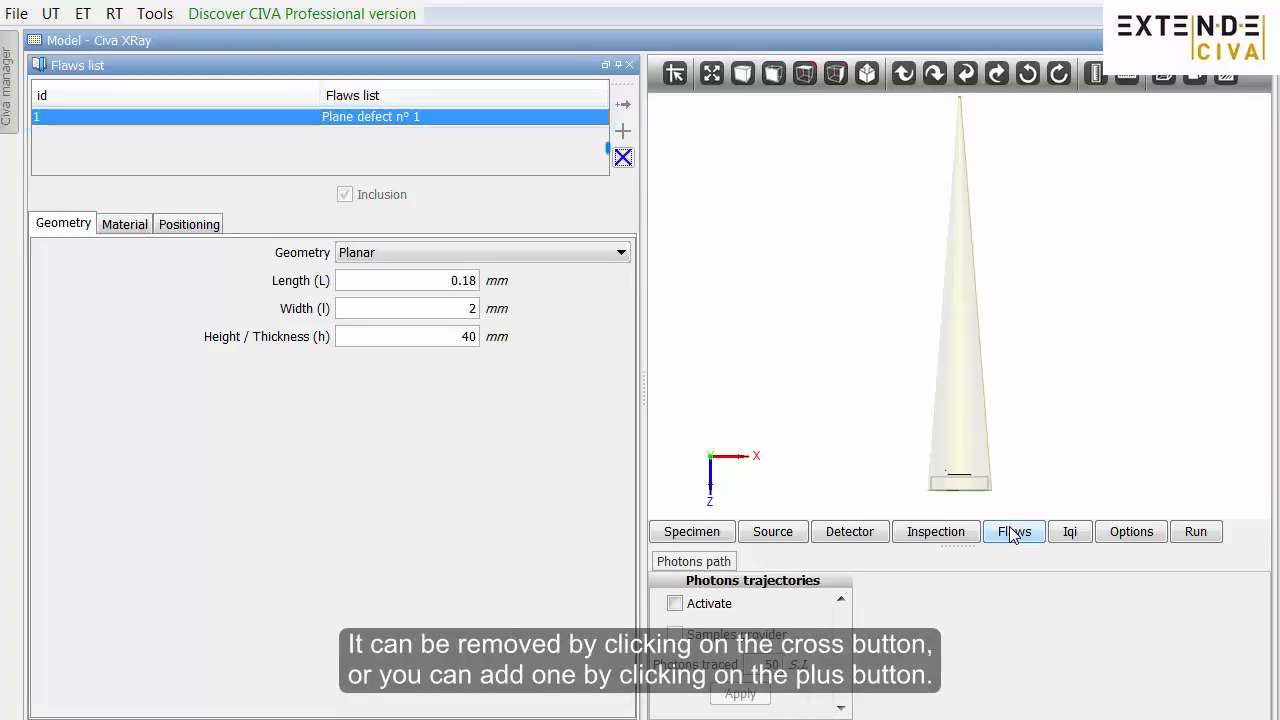
pyautogui.moveTo(623, 157)
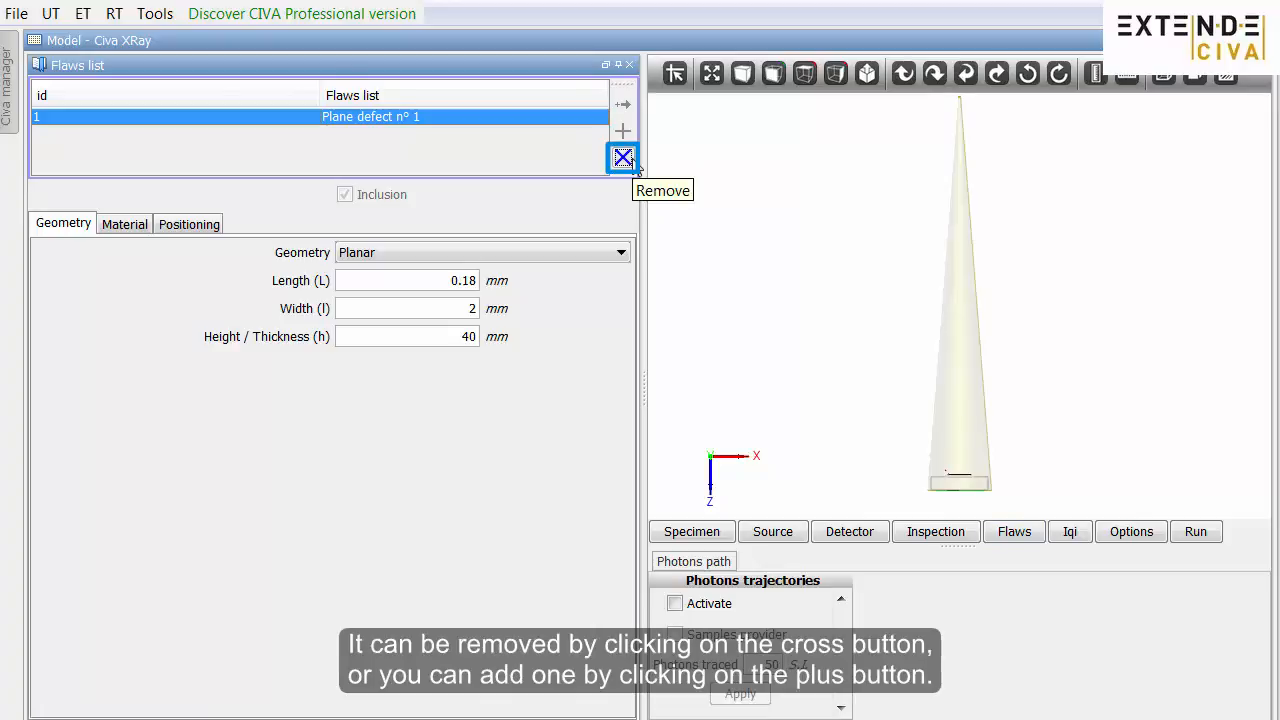
# Delete Plane defect n°1, add a new flaw, and choose Spherical geometry.
pyautogui.click(622, 158)
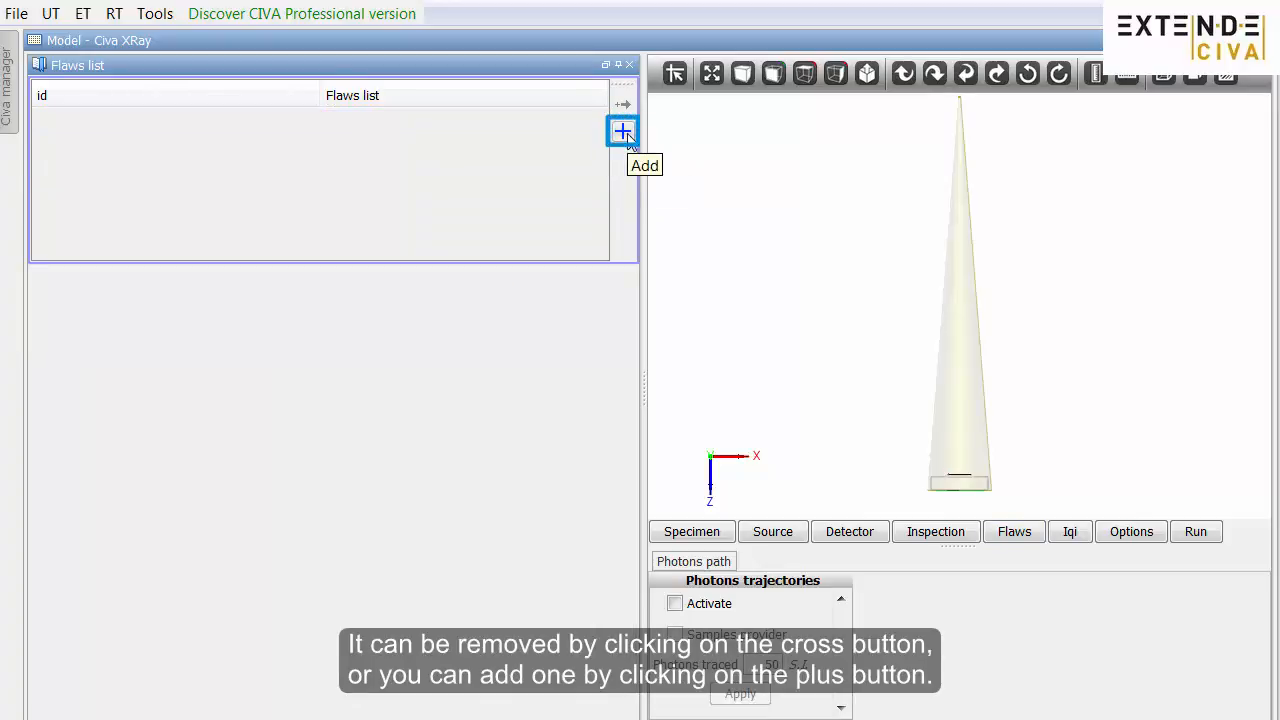
pyautogui.click(622, 131)
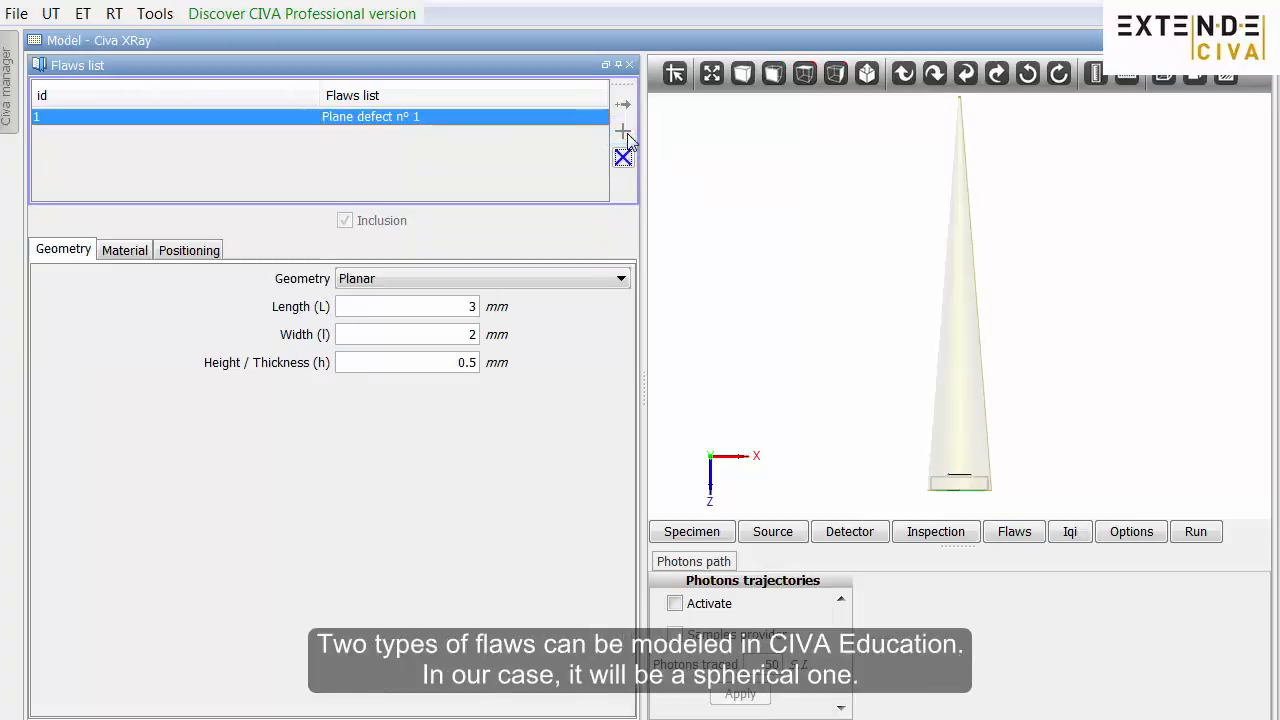
pyautogui.click(619, 278)
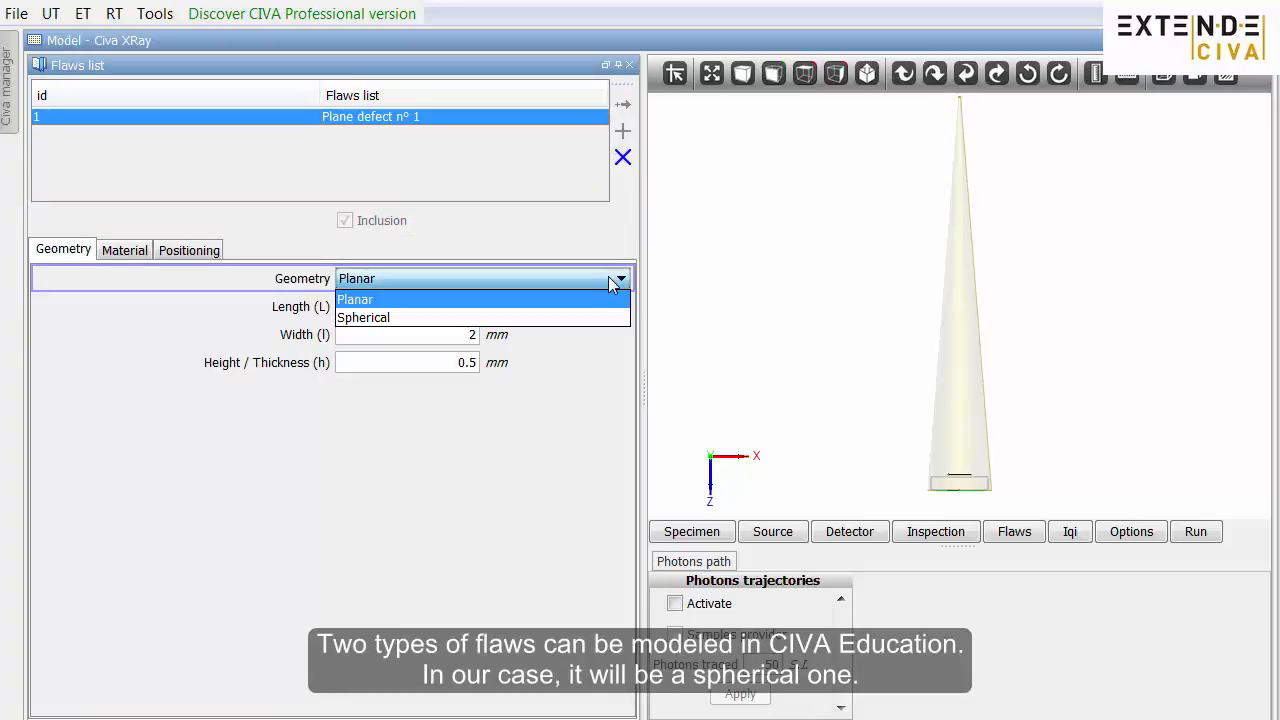
pyautogui.moveTo(608, 318)
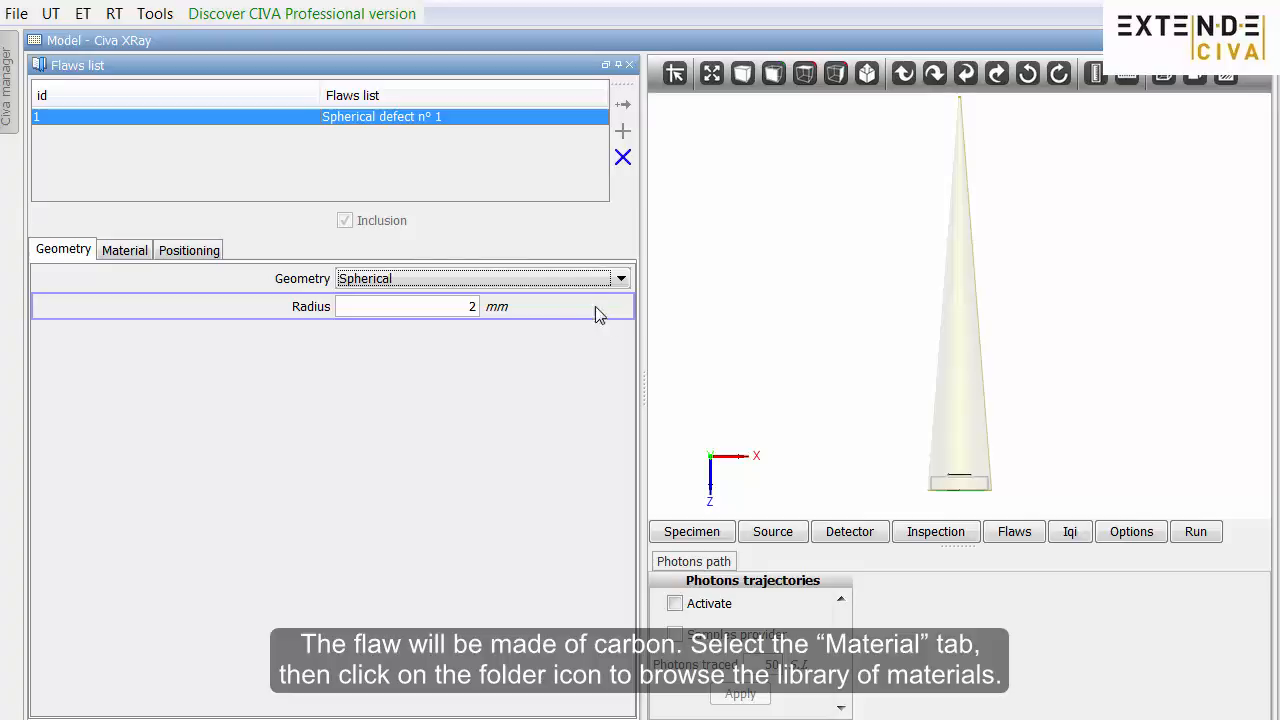
# Make the spherical flaw carbon (density 2.25 g/cm³) from the material library.
pyautogui.click(123, 249)
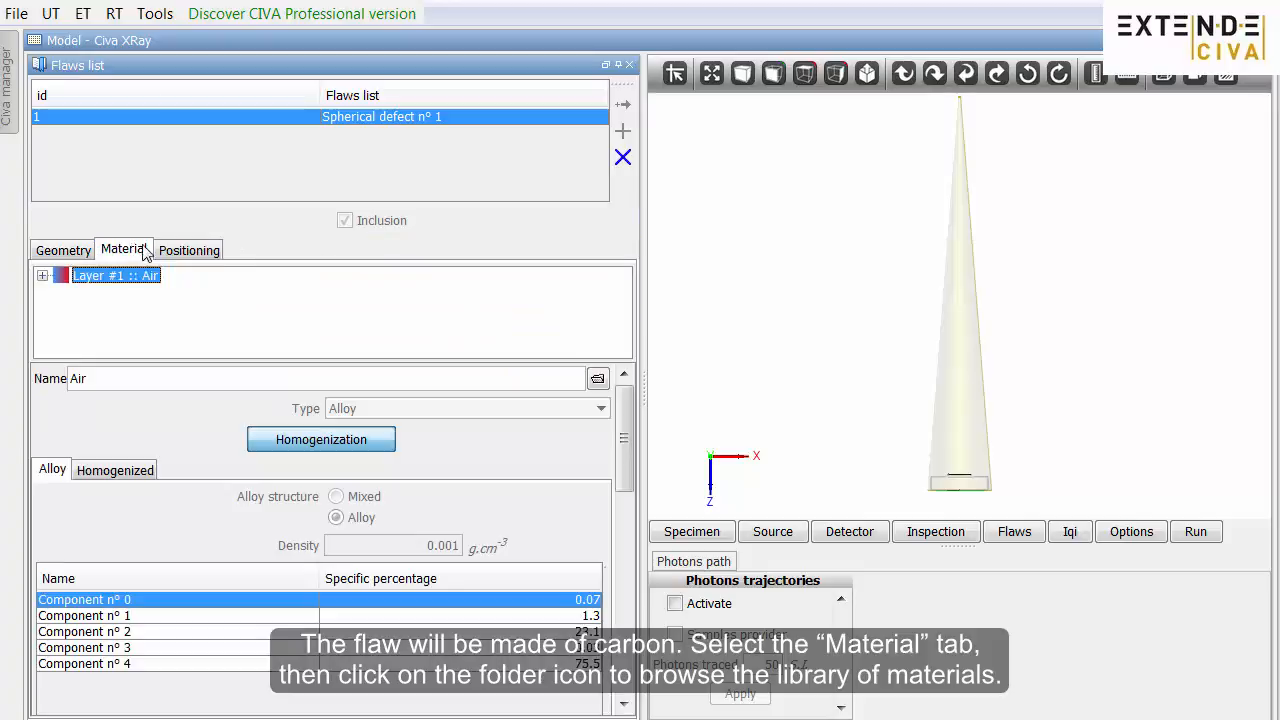
pyautogui.click(597, 378)
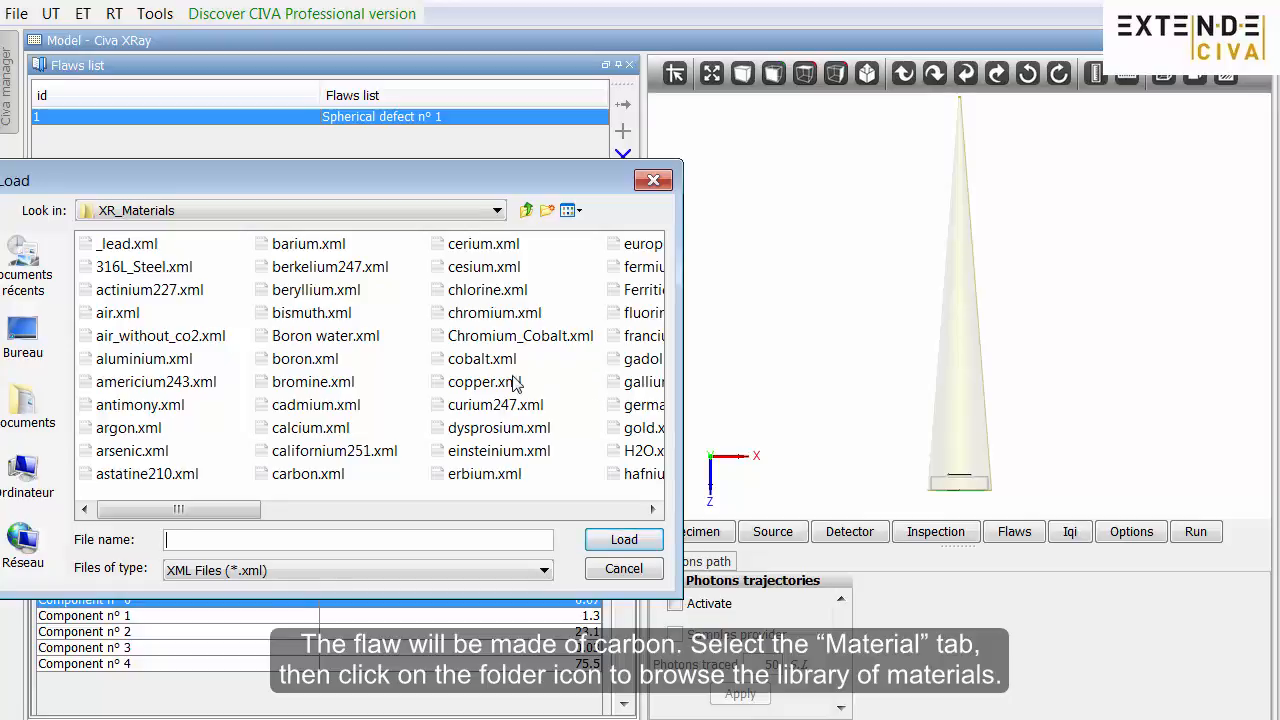
pyautogui.click(308, 473)
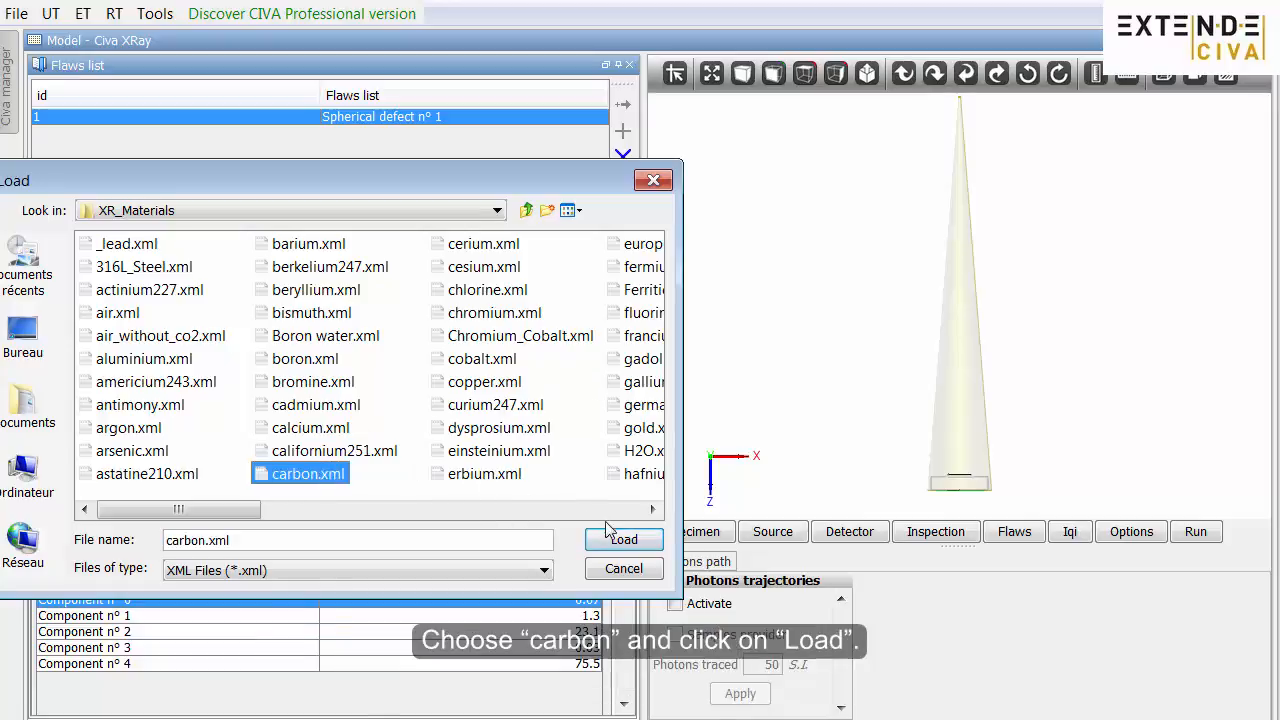
pyautogui.click(623, 540)
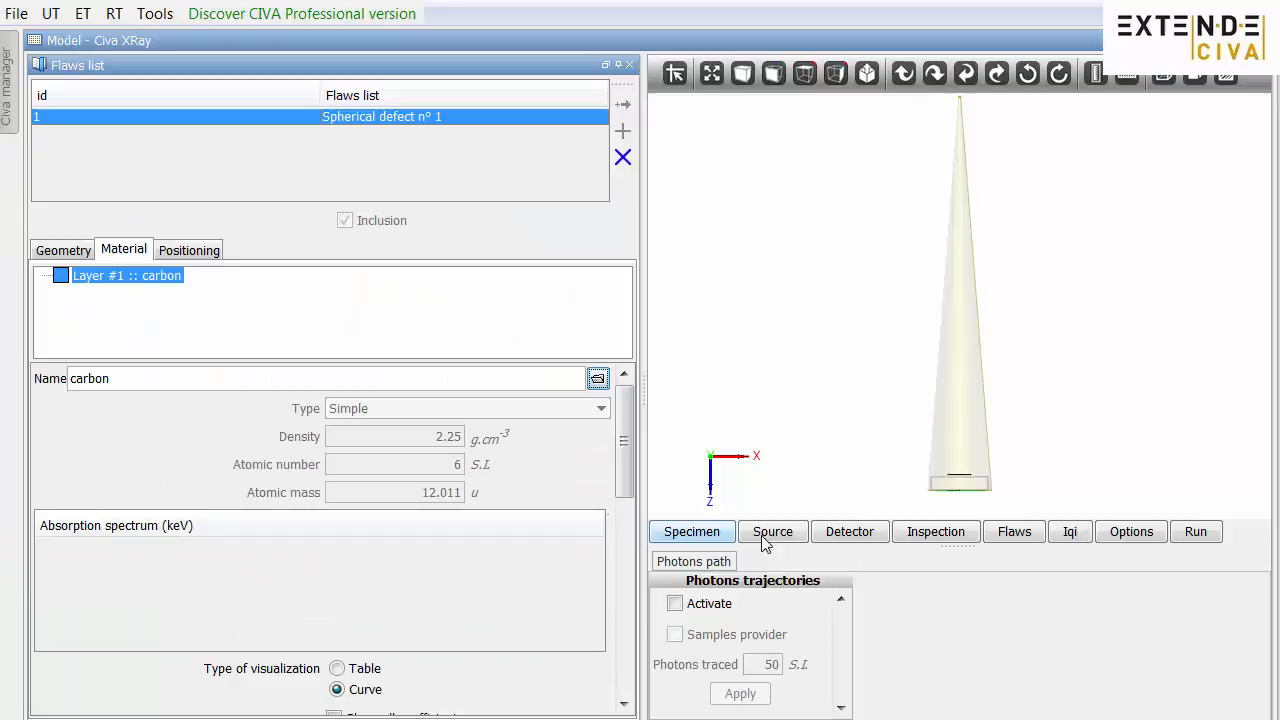
pyautogui.moveTo(925, 465)
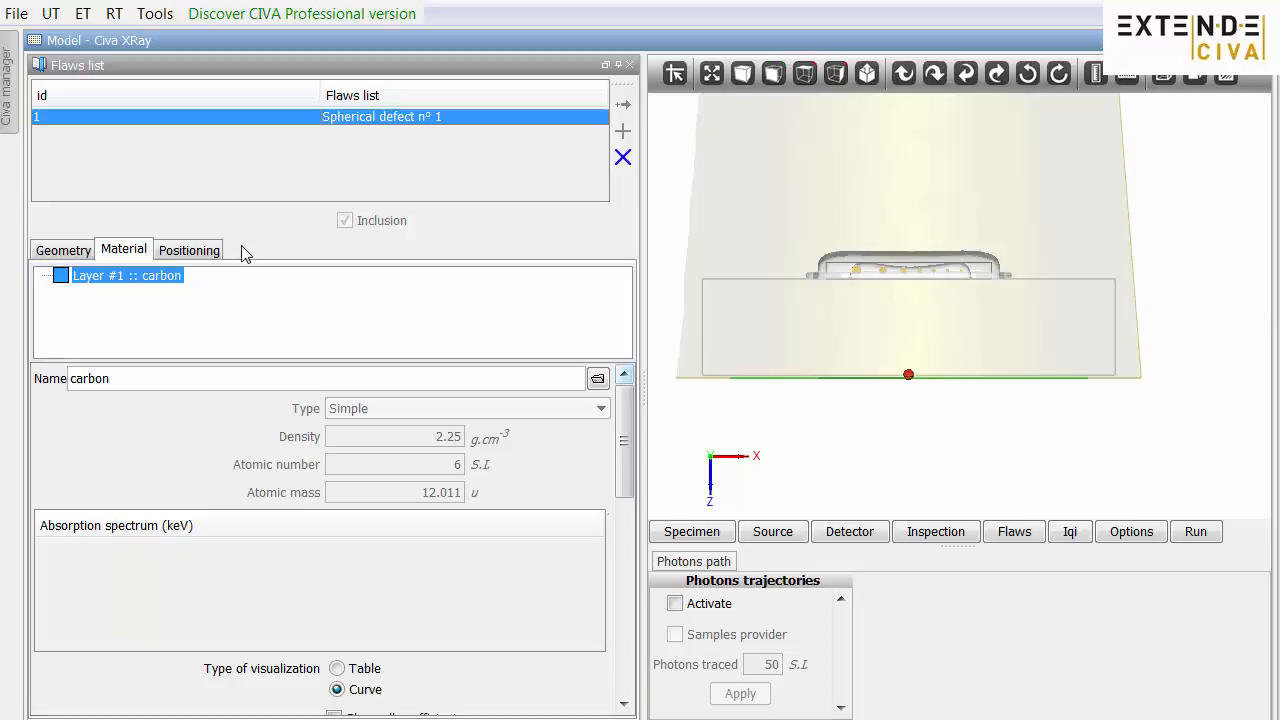
# Position the flaw at X 45, Y 90, Z 20 mm and view the model from above.
pyautogui.click(188, 250)
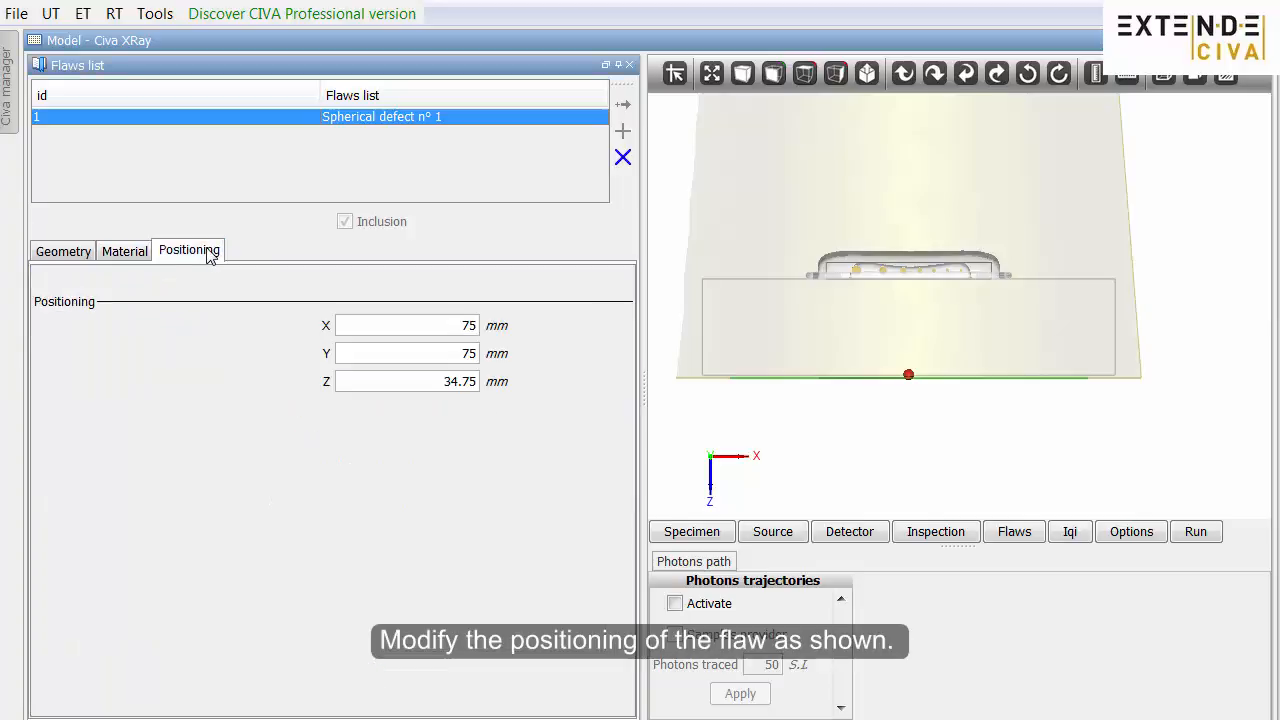
pyautogui.click(407, 381)
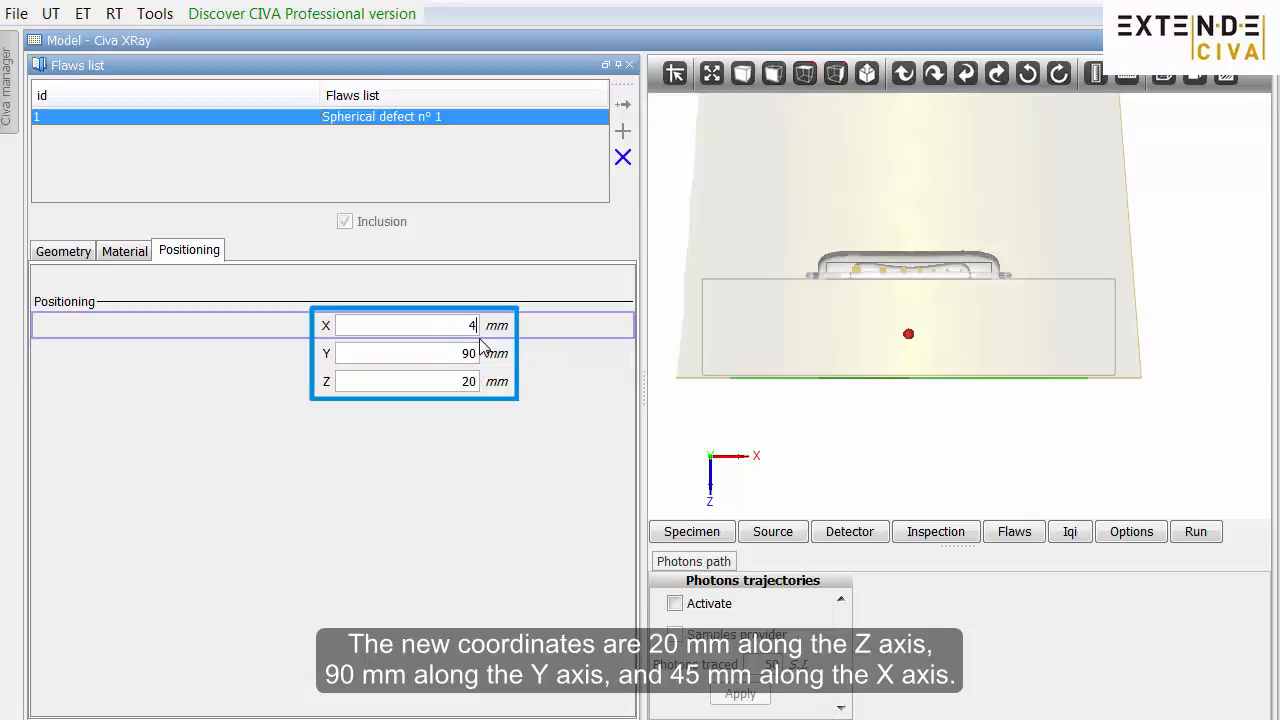
pyautogui.write('5')
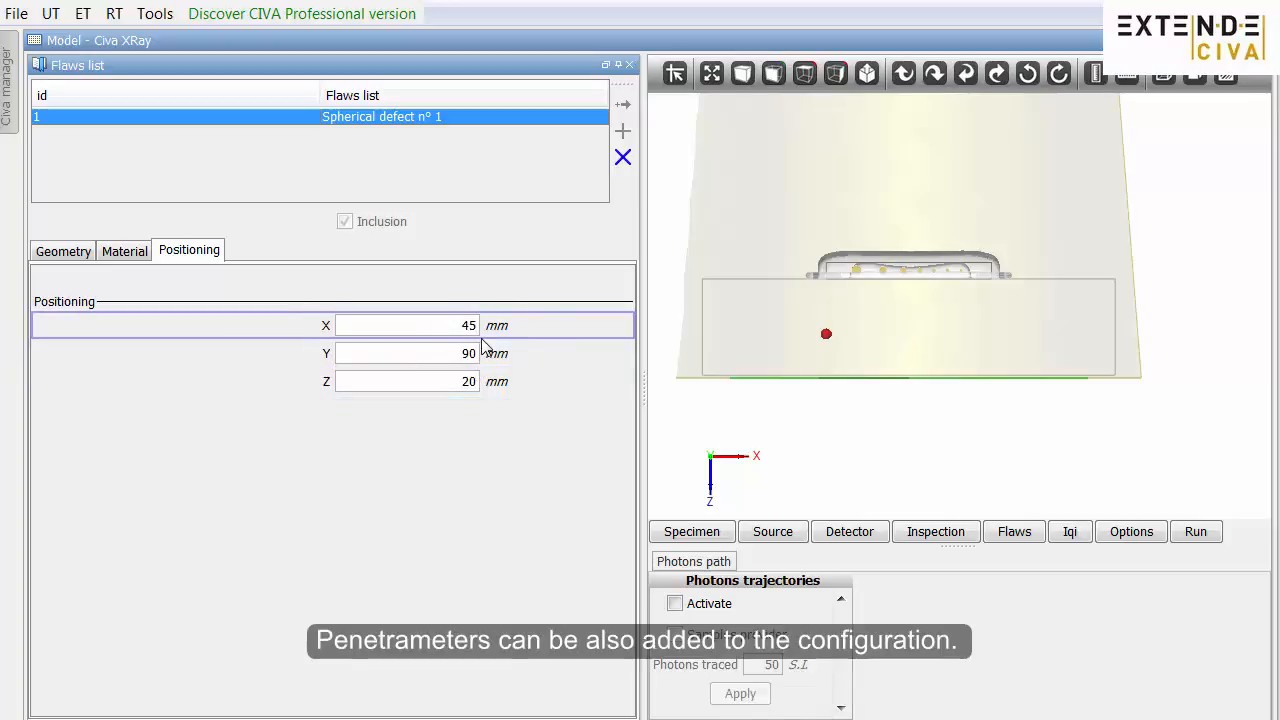
pyautogui.click(805, 74)
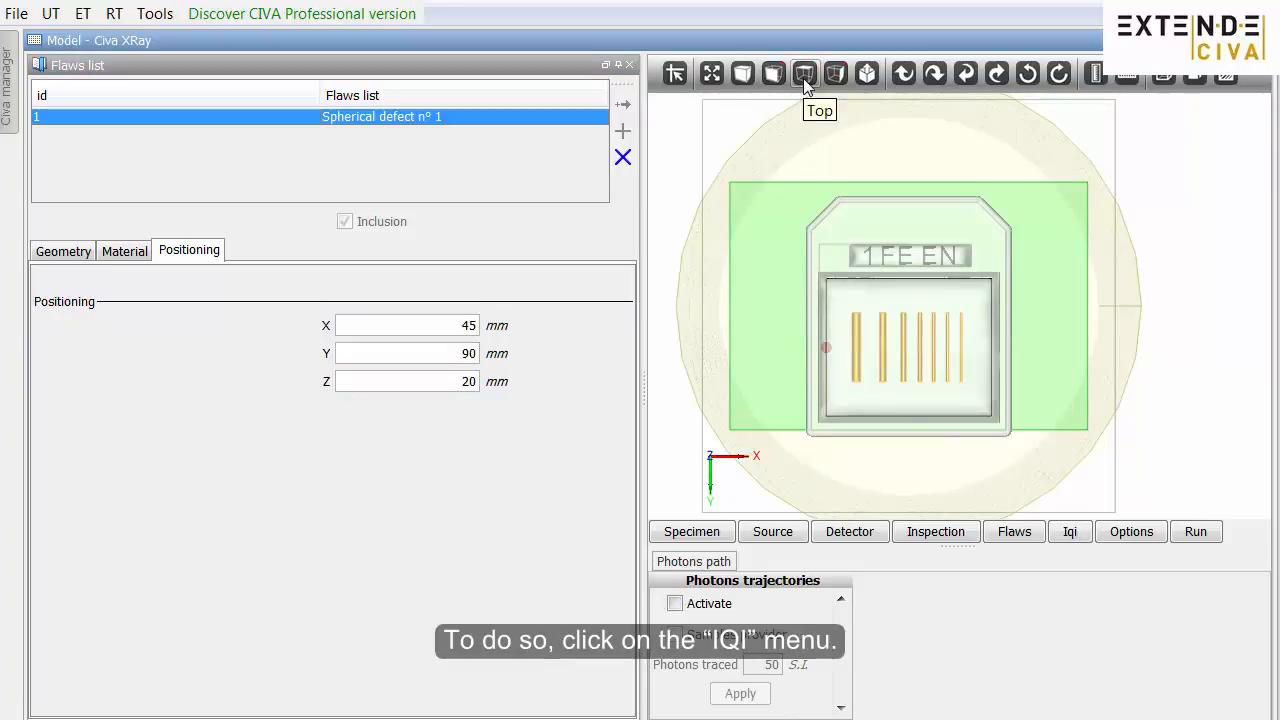
# Add a wire-type EN IQI using the EN 462-1 W6 / W12 series.
pyautogui.click(1069, 531)
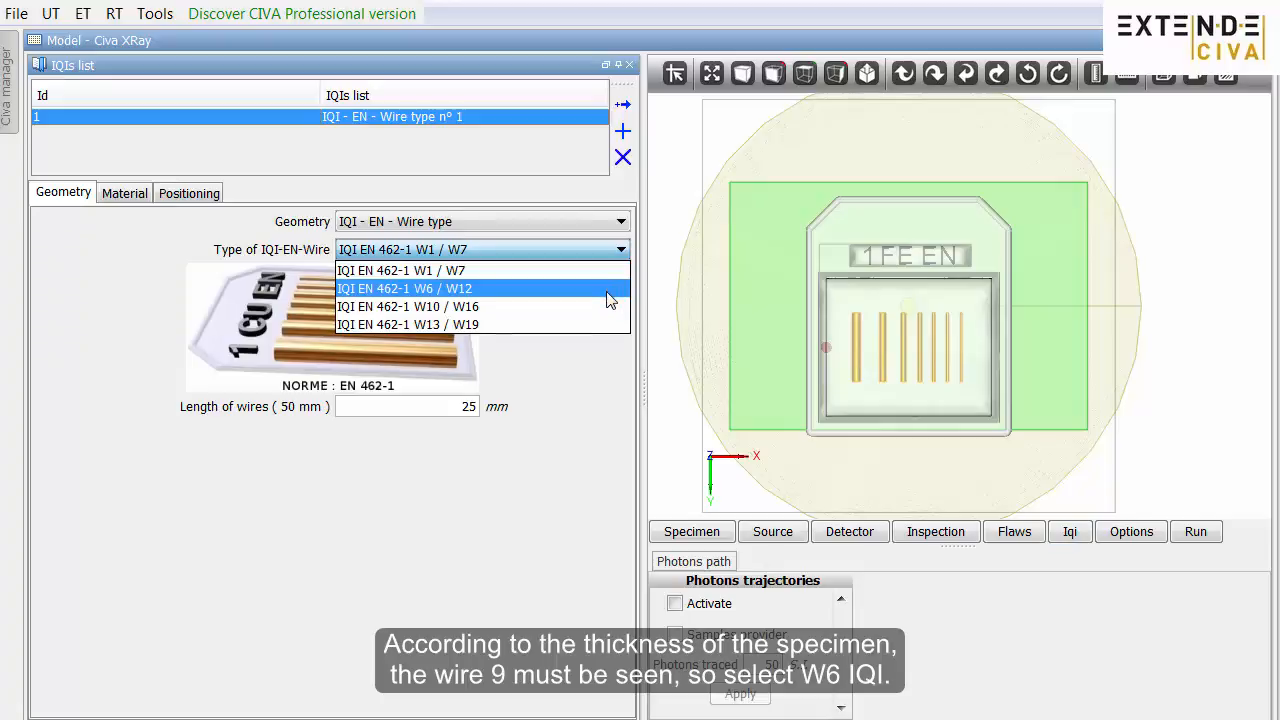
pyautogui.click(404, 288)
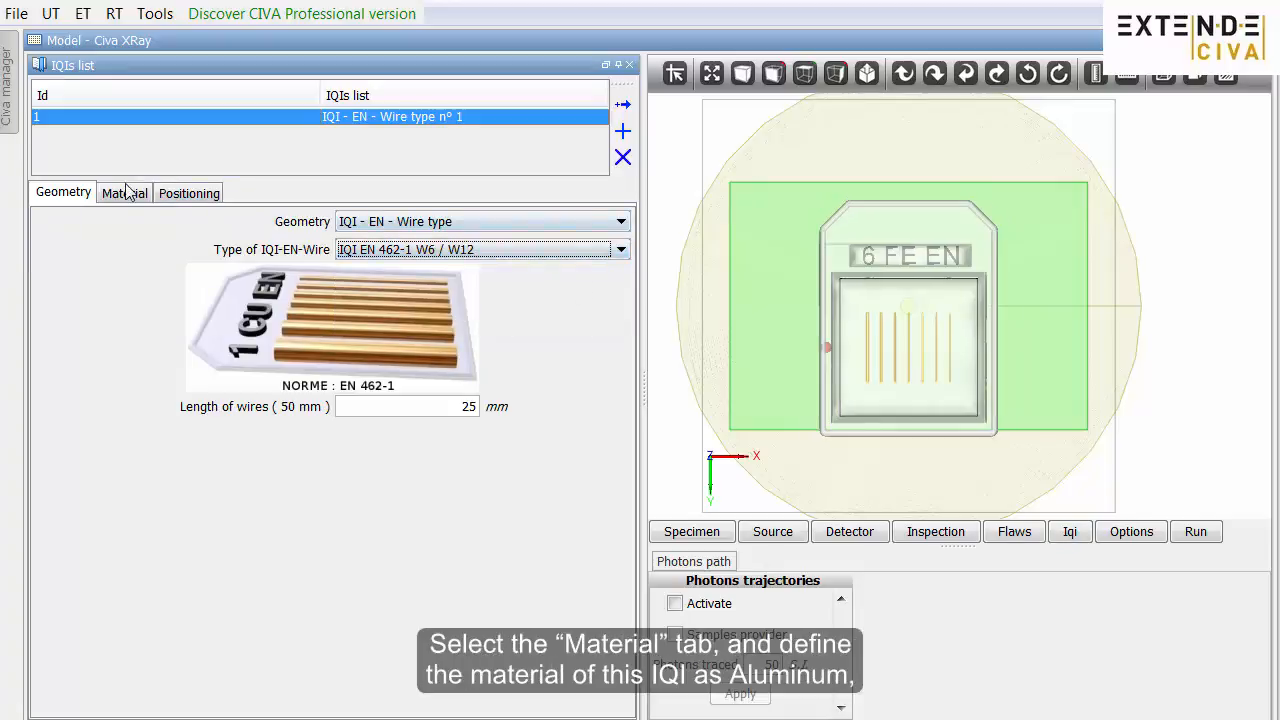
# Load aluminium.xml as the IQI wire material and show its positioning settings.
pyautogui.click(123, 192)
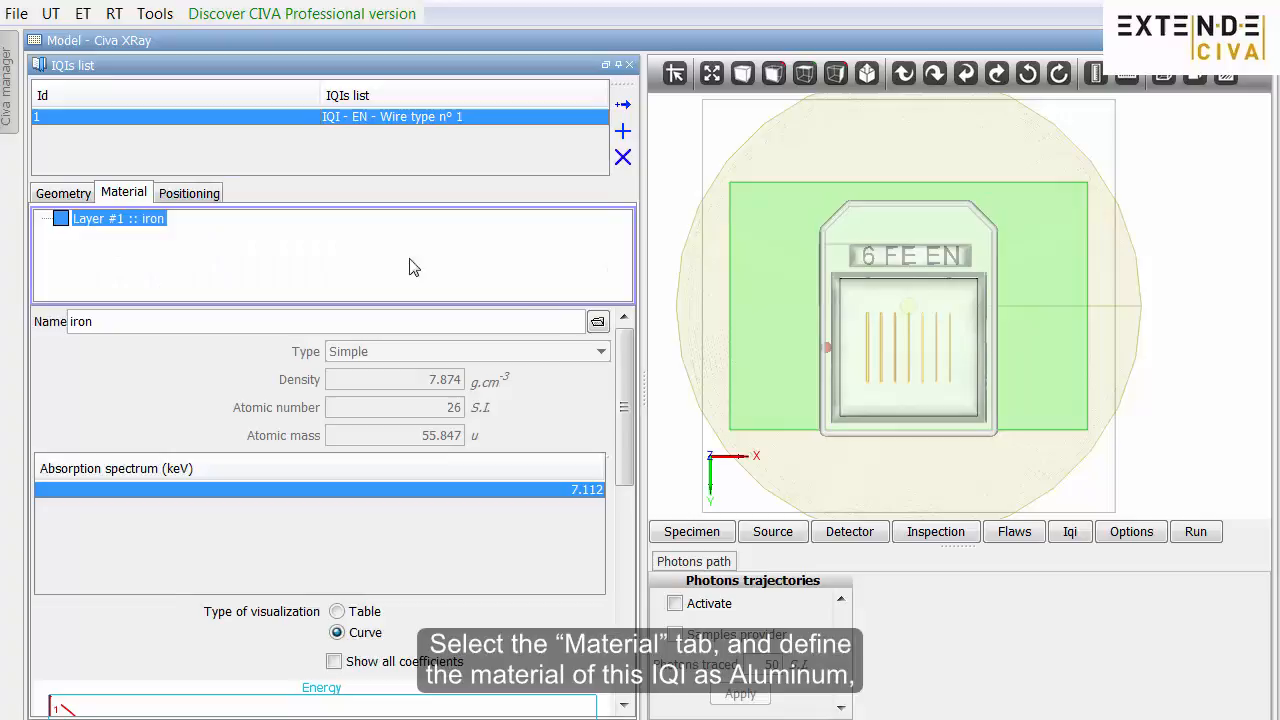
pyautogui.click(597, 321)
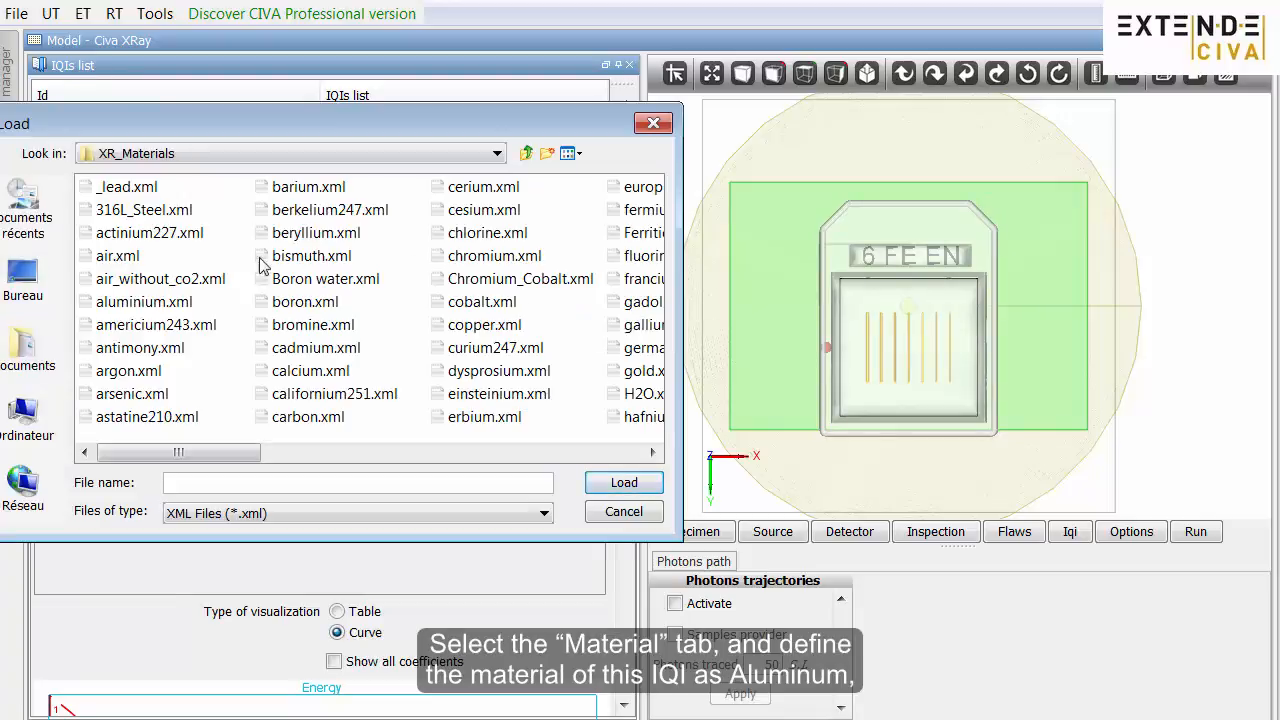
pyautogui.click(144, 301)
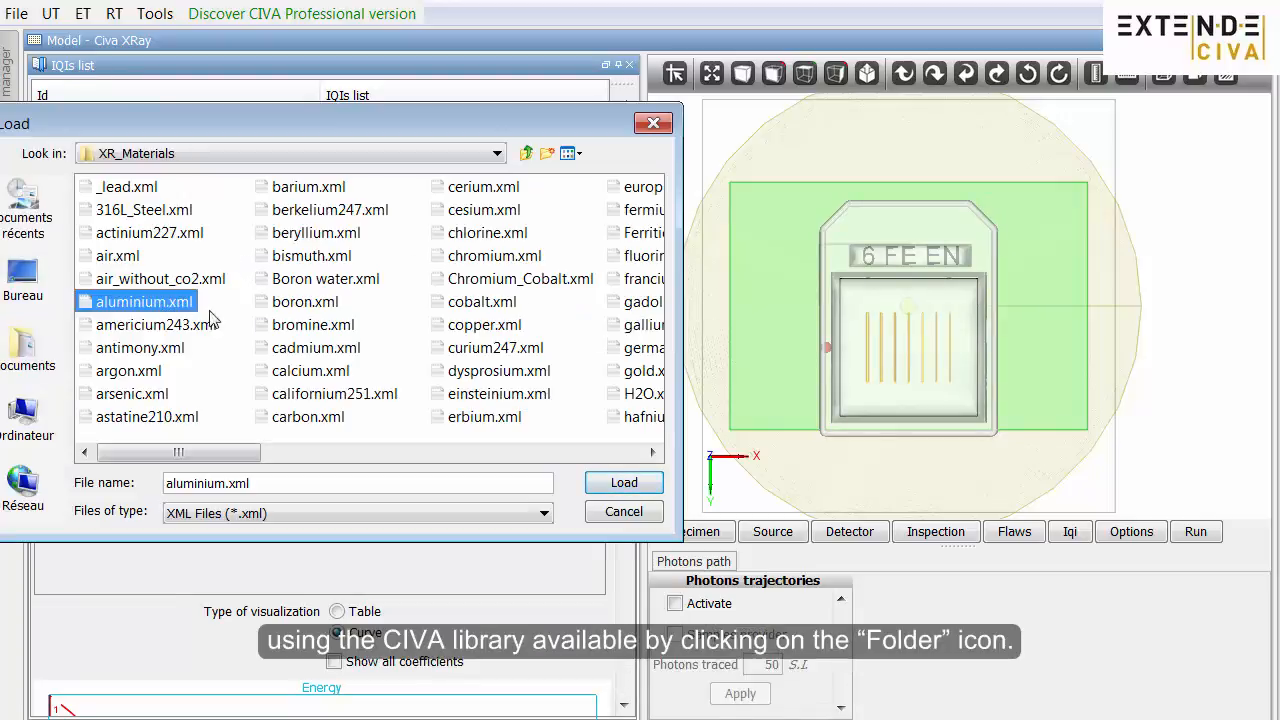
pyautogui.click(623, 482)
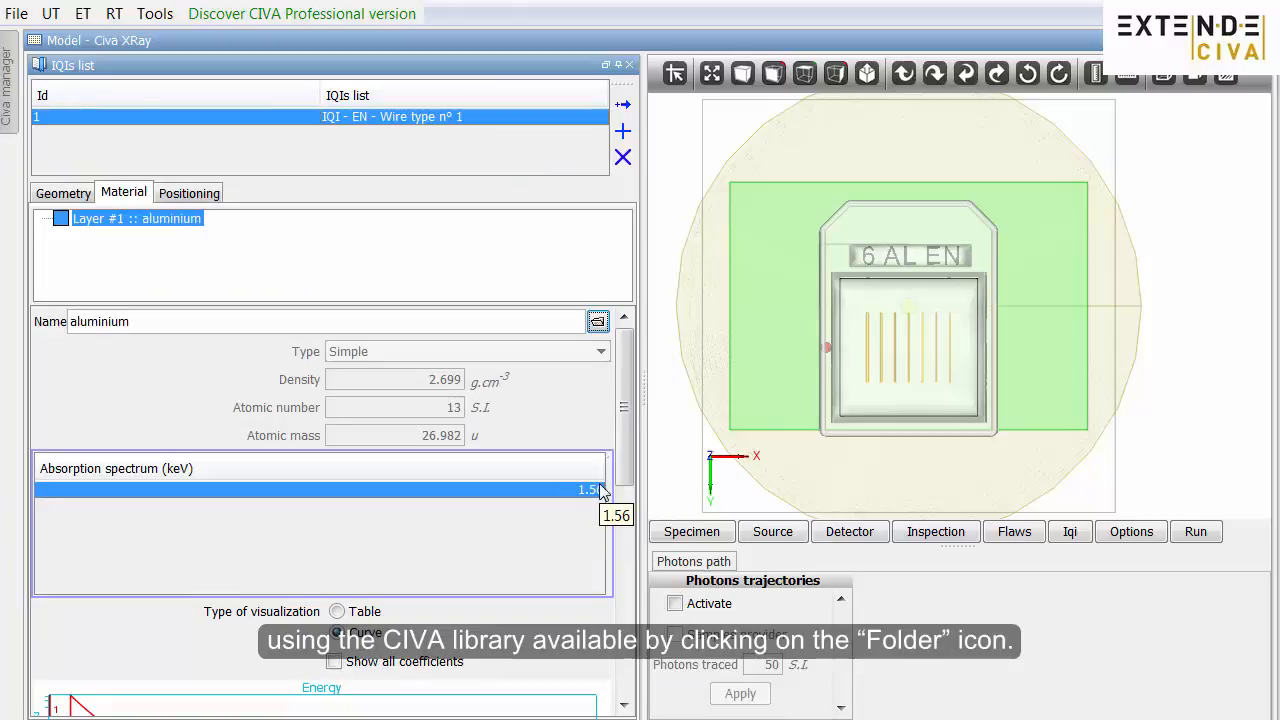
pyautogui.click(189, 192)
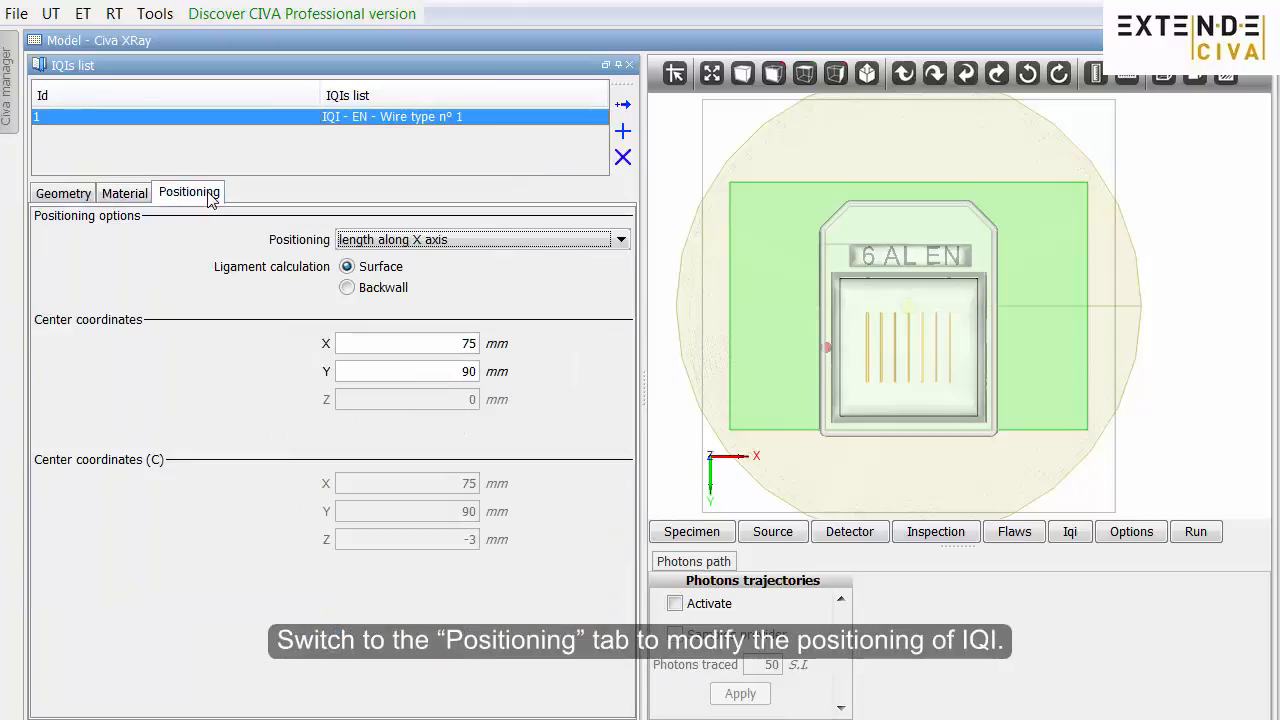
# Change the IQI's Y centre coordinate from 90 mm to 80 mm.
pyautogui.click(407, 371)
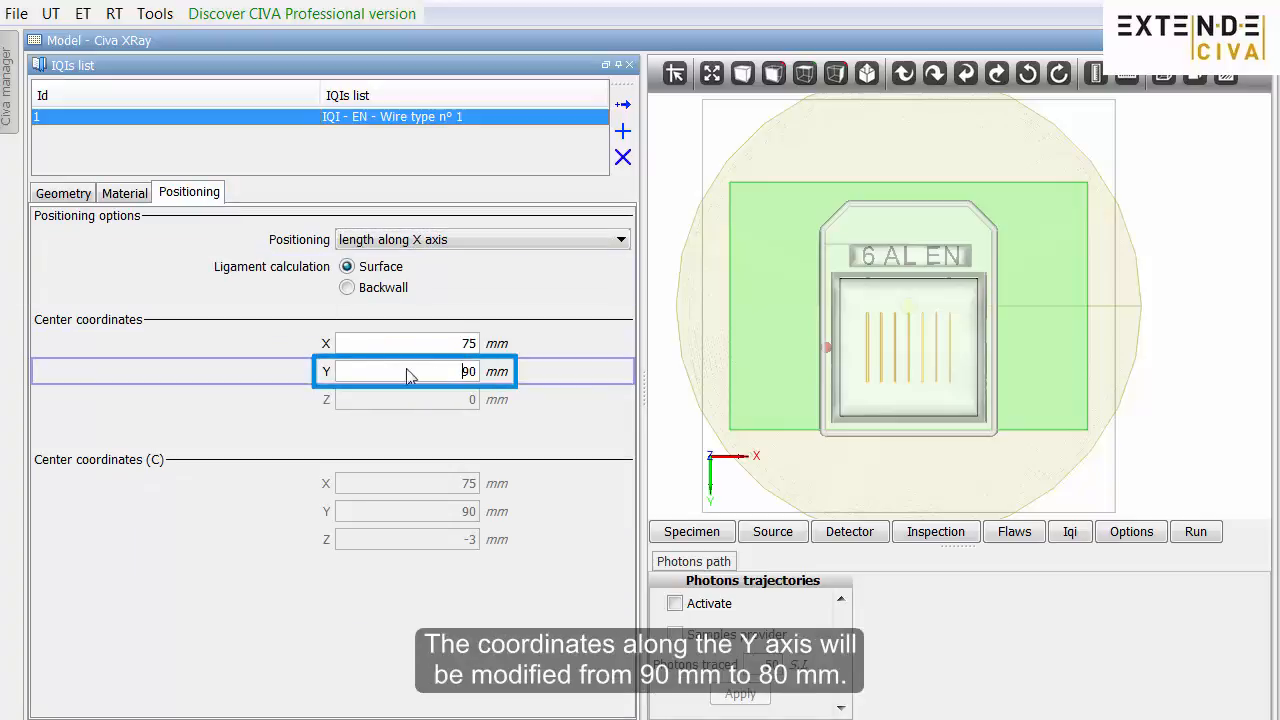
pyautogui.write('8')
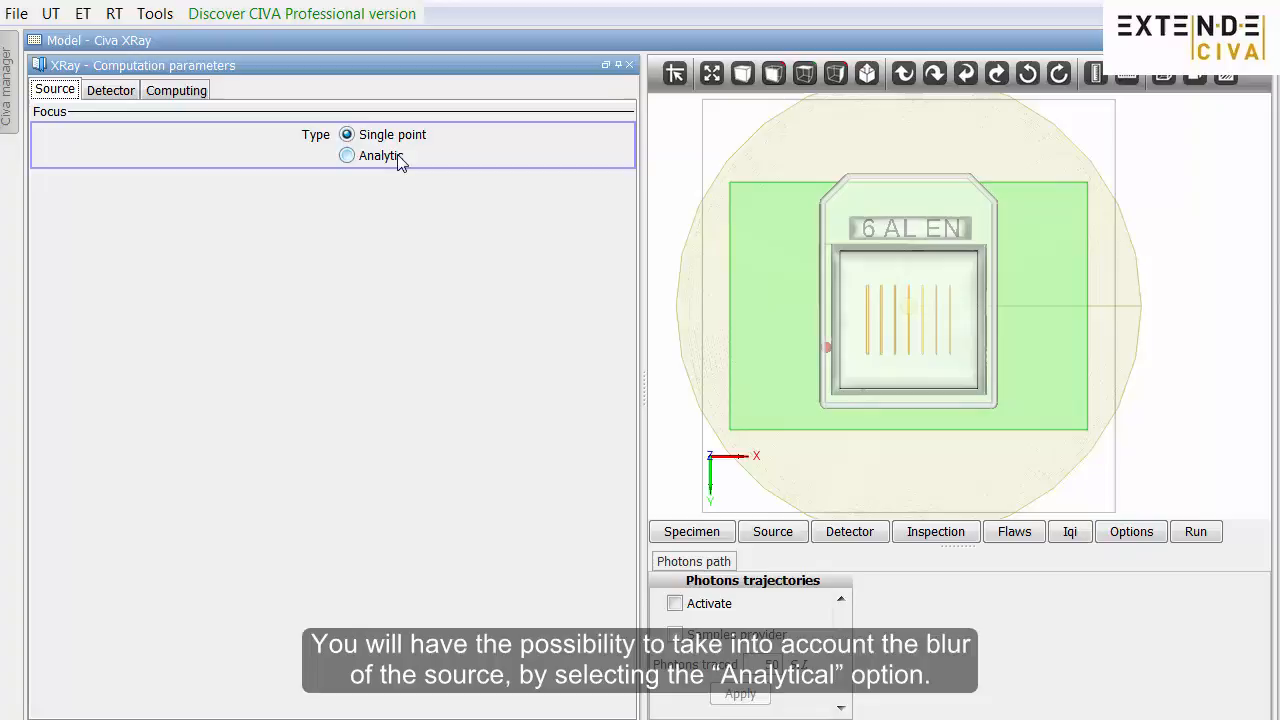
# Compute the source focus analytically to include blur, then view the detector noise options.
pyautogui.click(347, 155)
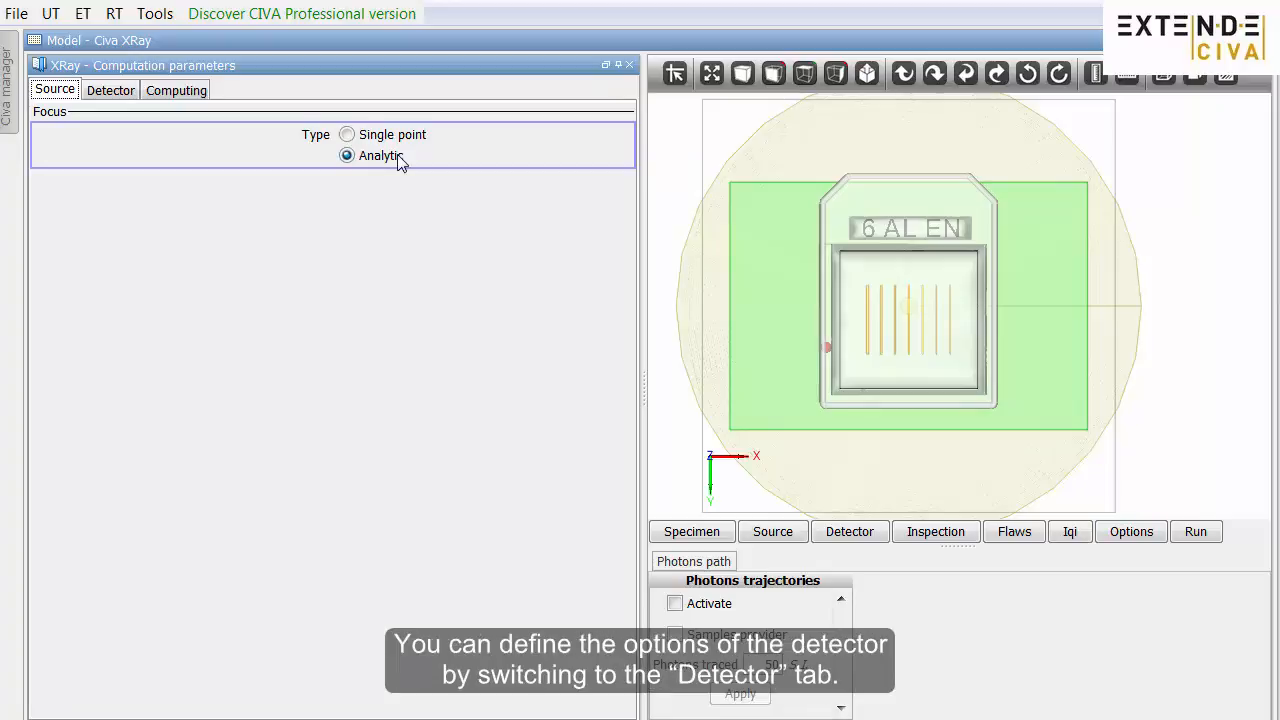
pyautogui.click(110, 89)
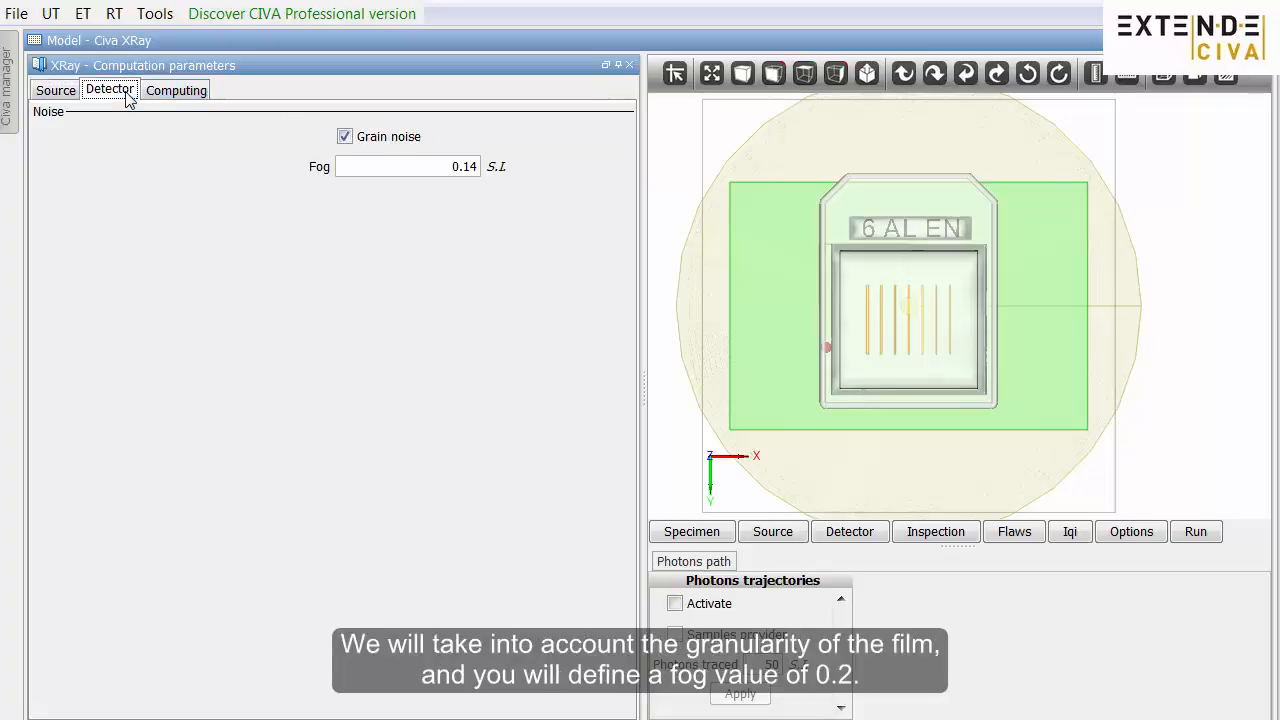
# Set the detector fog to 0.2 with grain noise kept.
pyautogui.click(405, 166)
pyautogui.write('0.2')
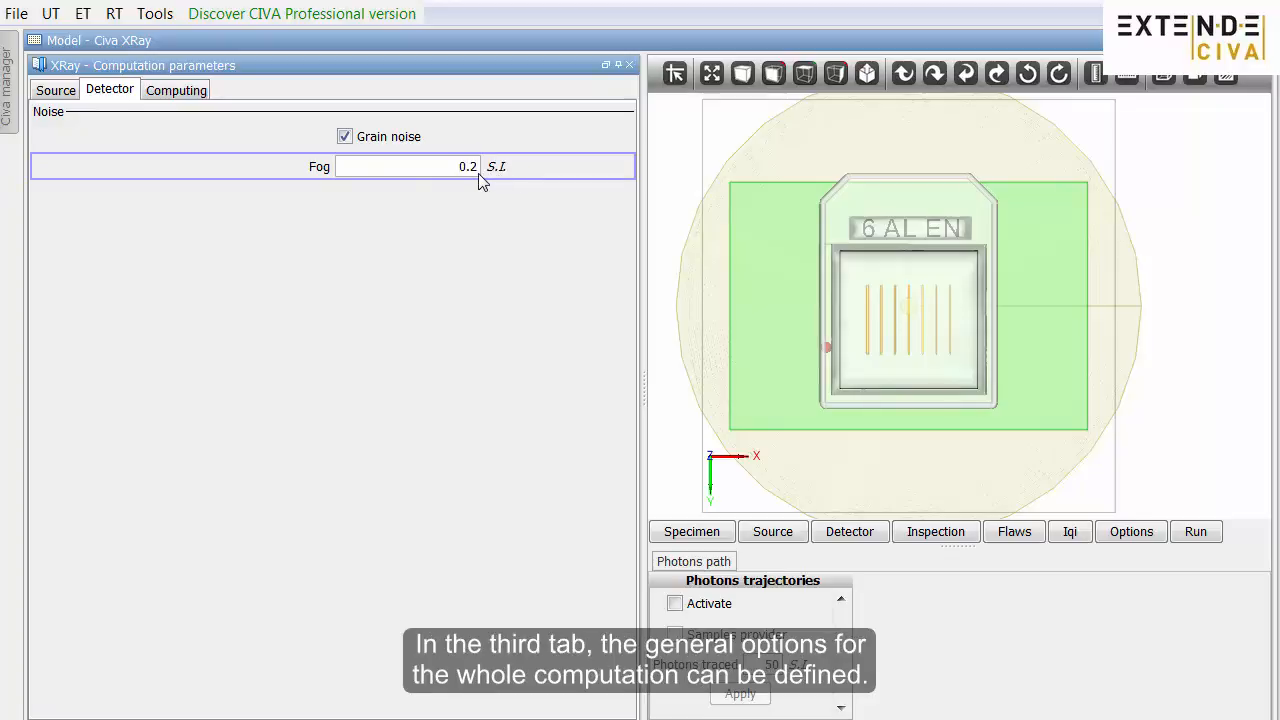
pyautogui.click(175, 89)
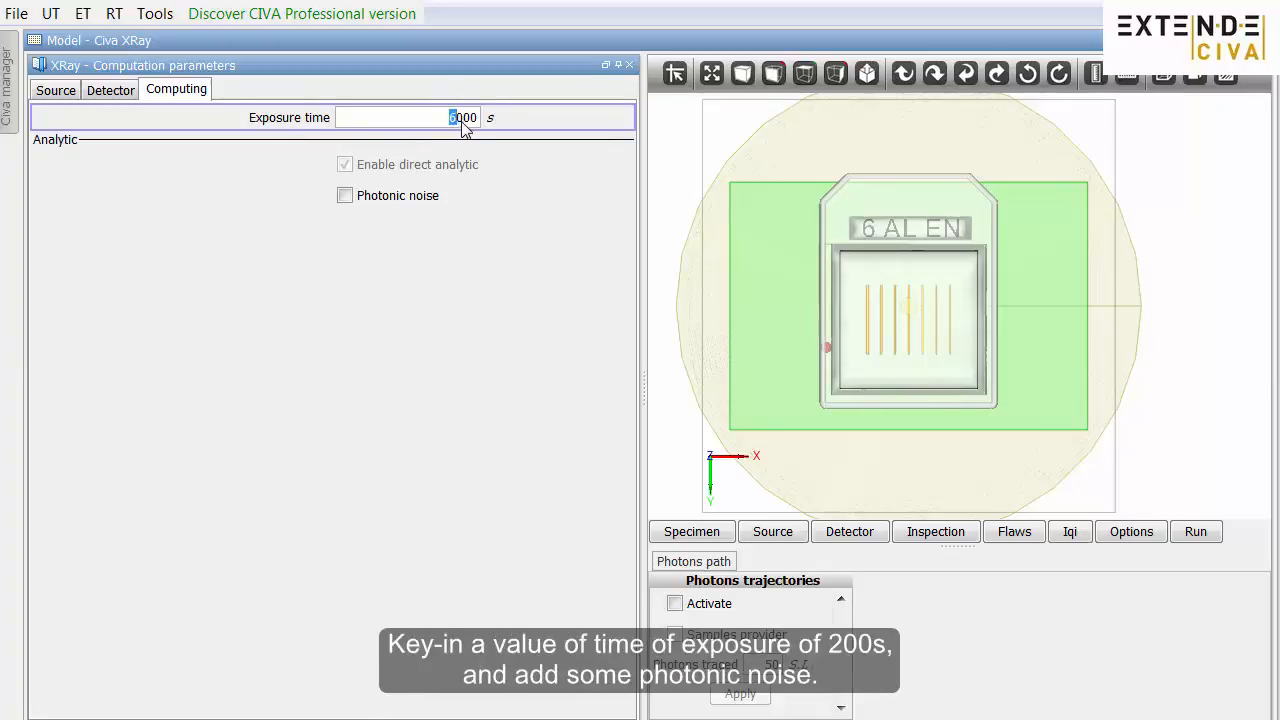
# Set a 200 s exposure time with photonic noise enabled and run the simulation.
pyautogui.write('200')
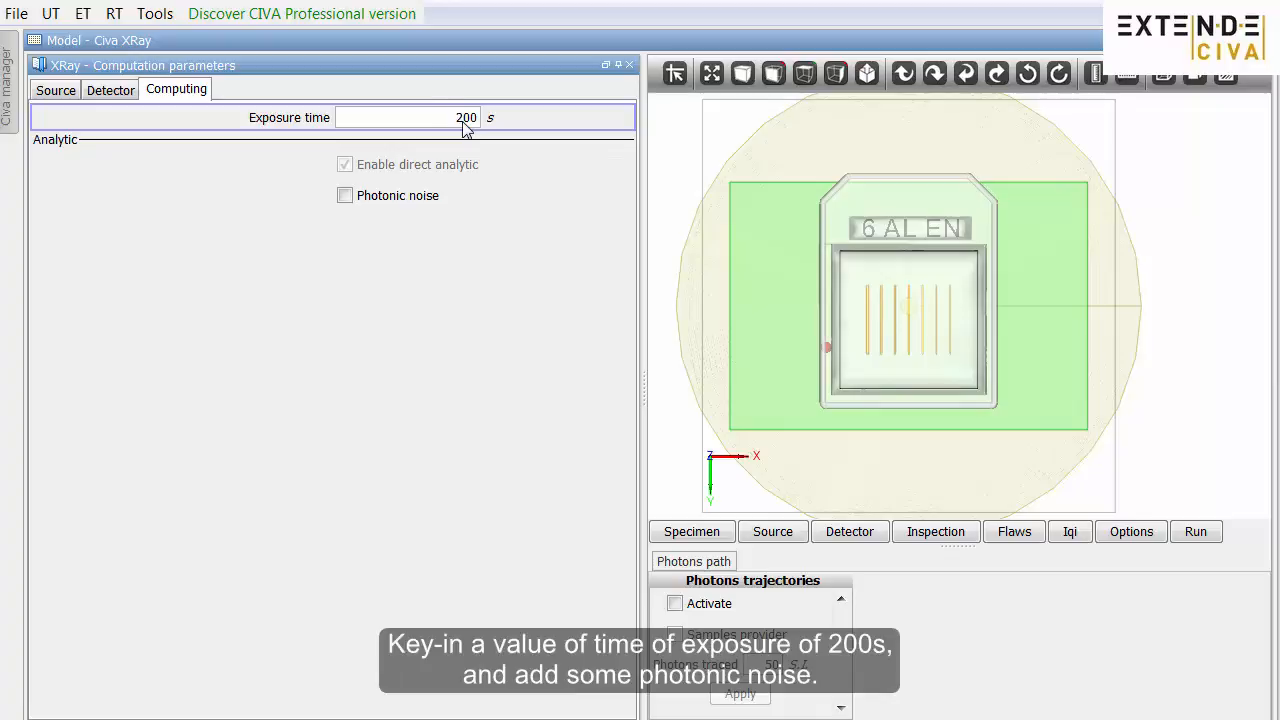
pyautogui.click(345, 195)
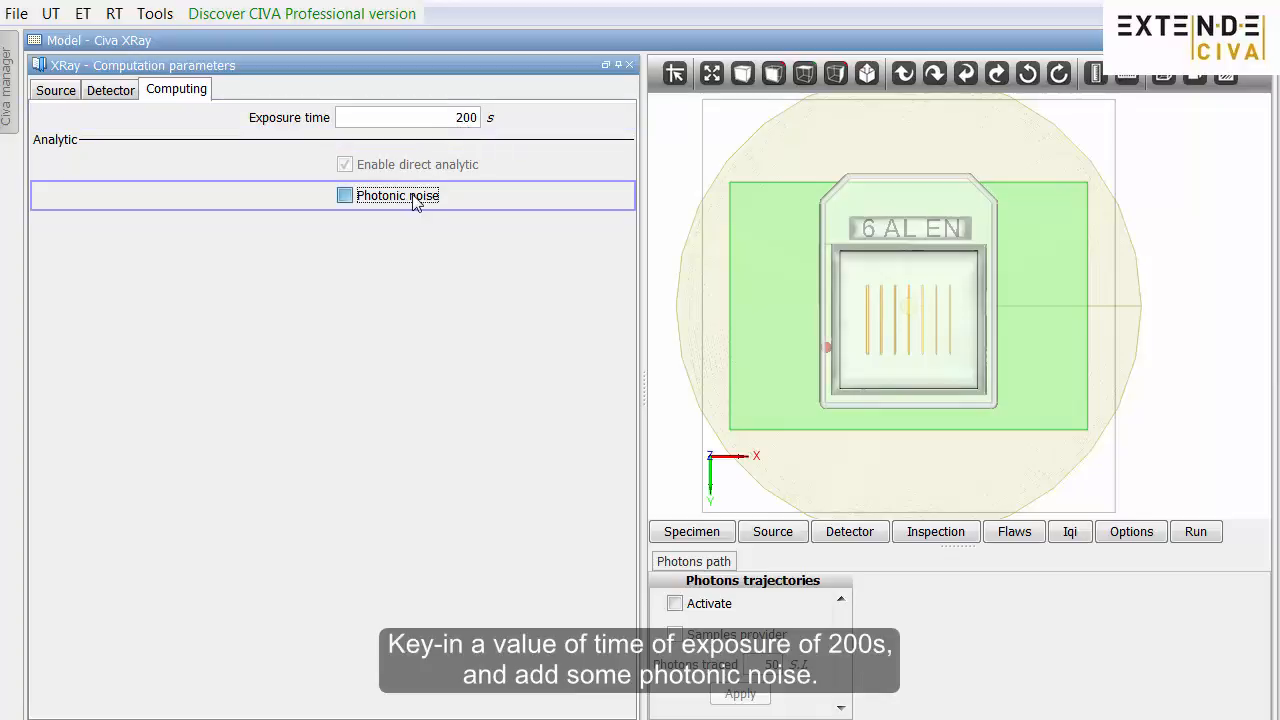
pyautogui.click(344, 195)
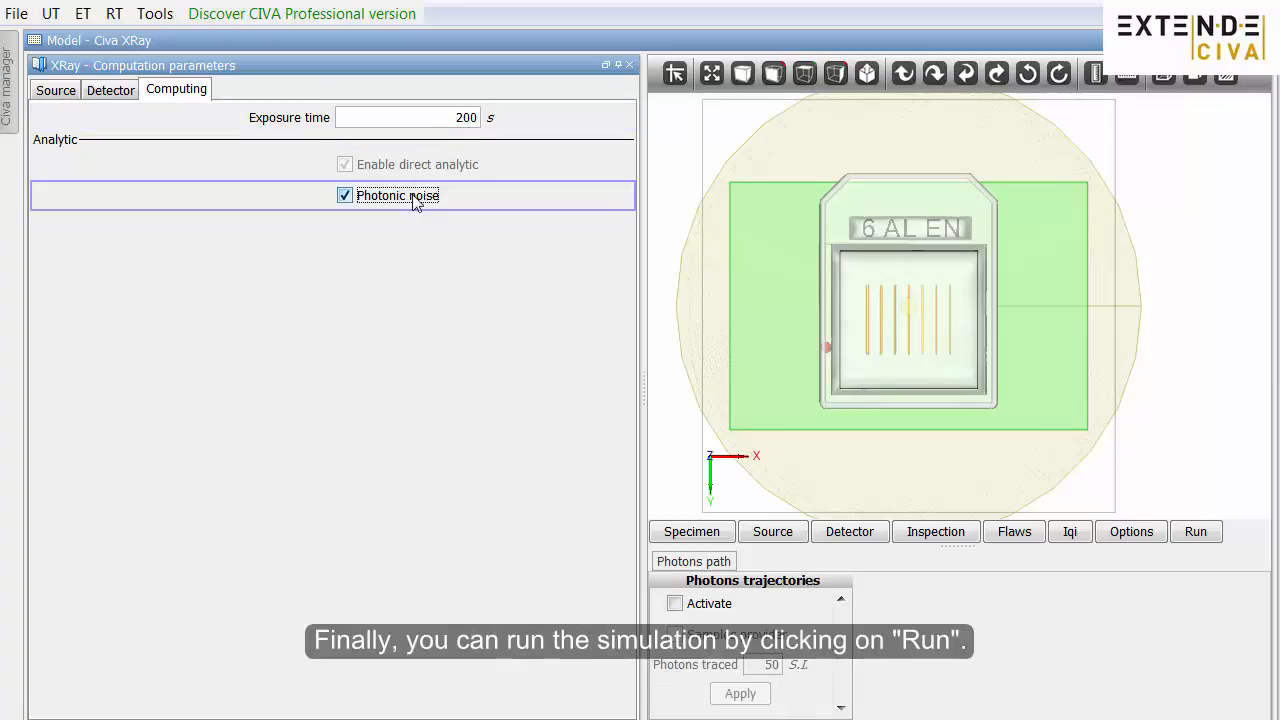
pyautogui.moveTo(478, 210)
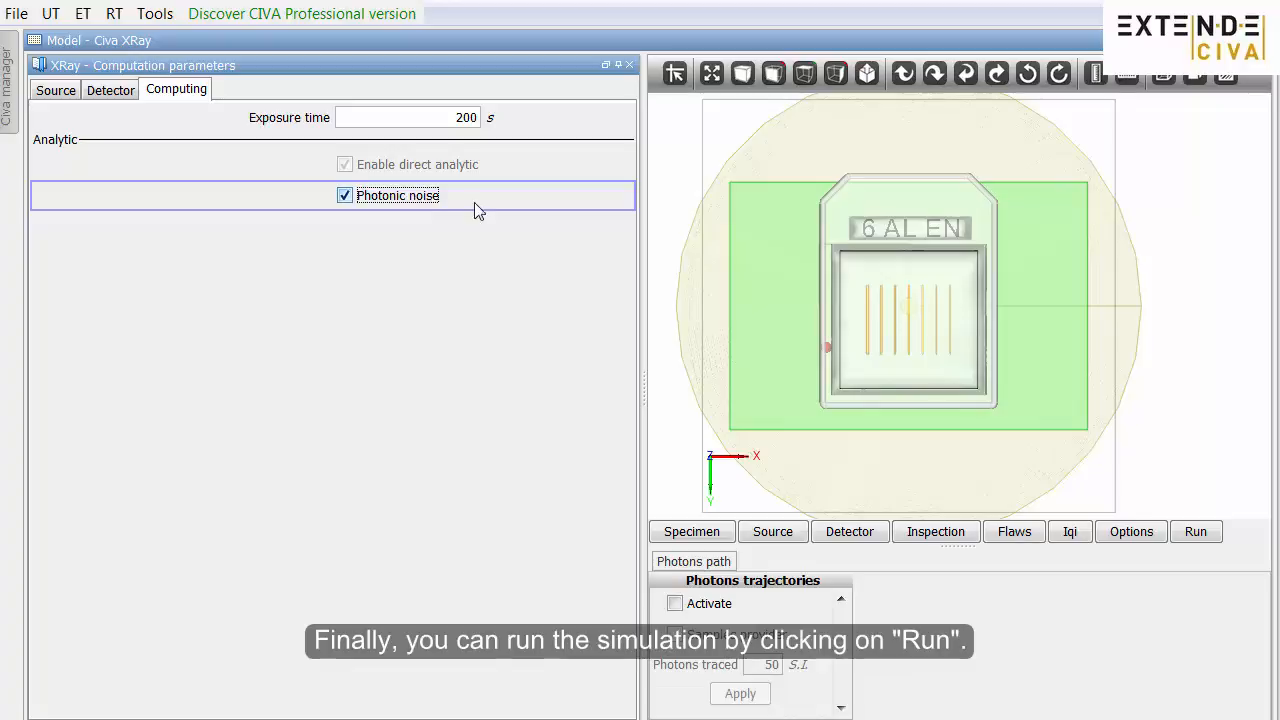
pyautogui.click(1195, 531)
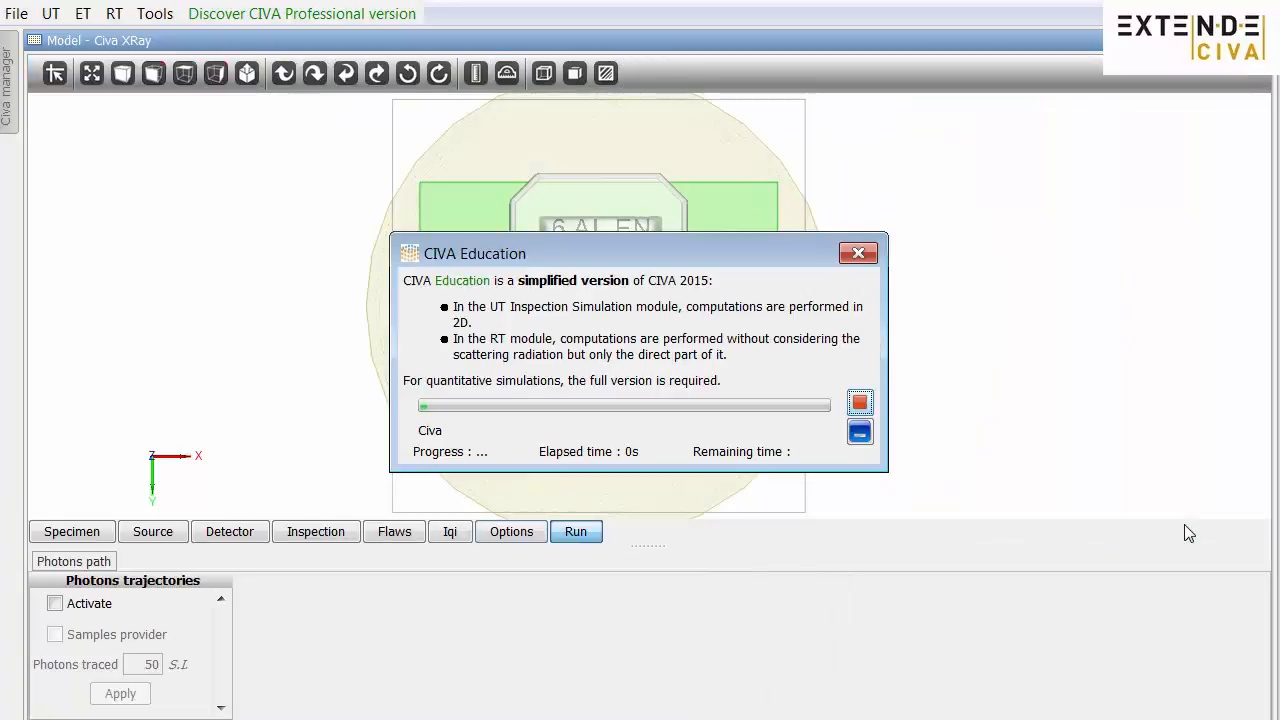